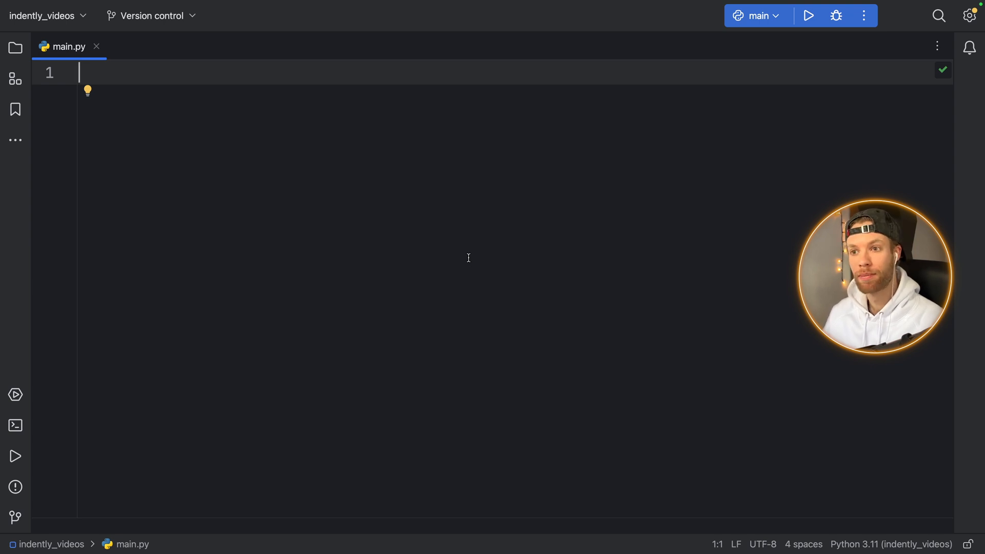
mouse_move(470, 249)
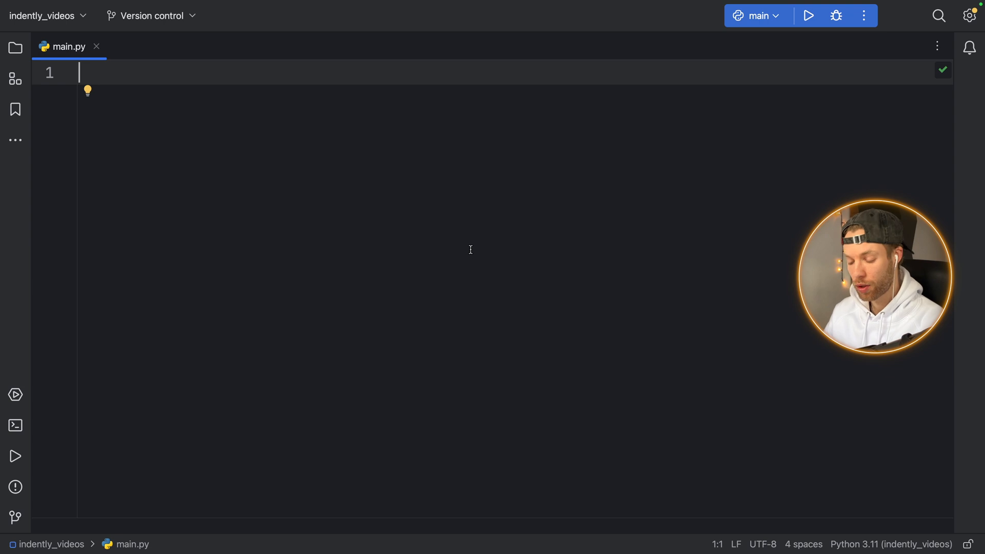
Write items = [1, 2, 3, 4, 5], reformat it, and add an iter loop printing each item
text(items = [])
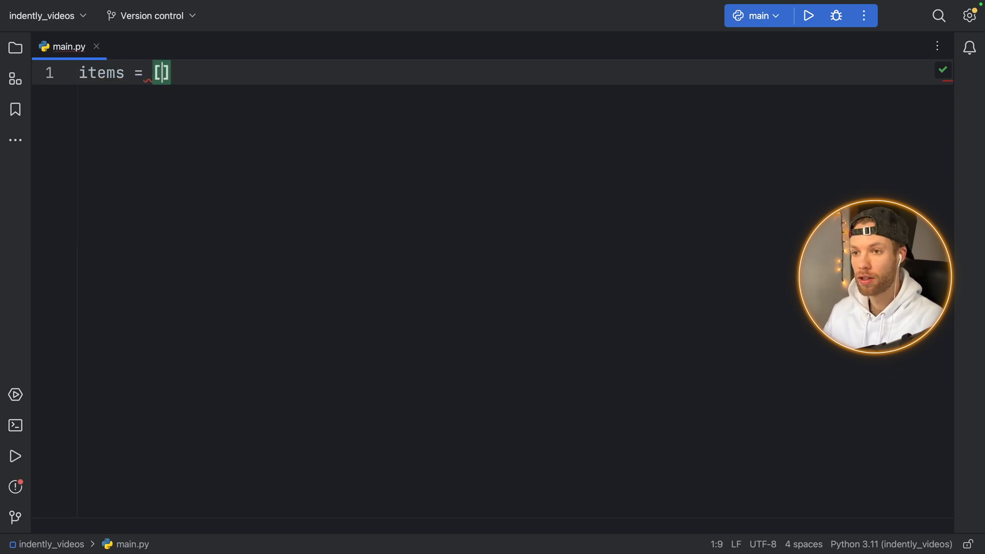
text(1,2)
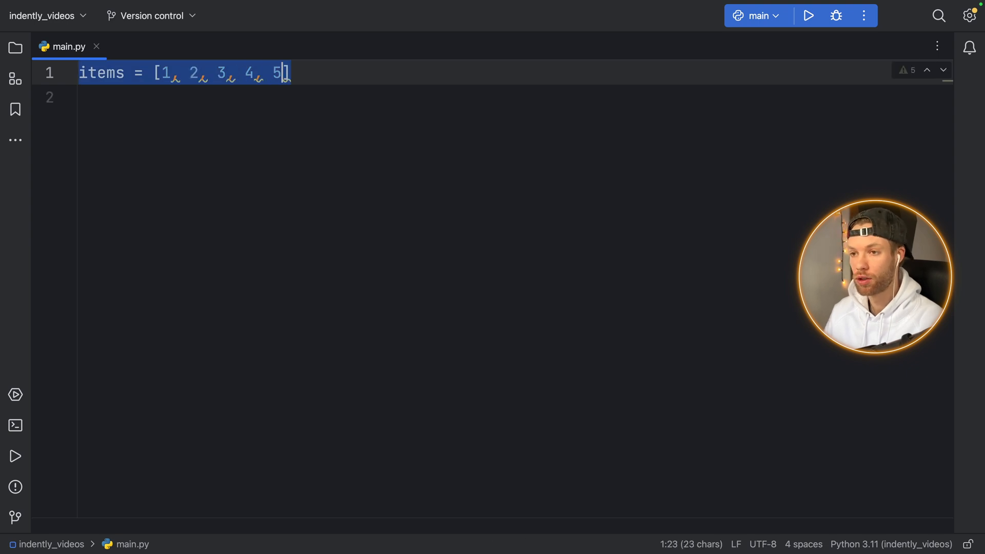
key(Enter)
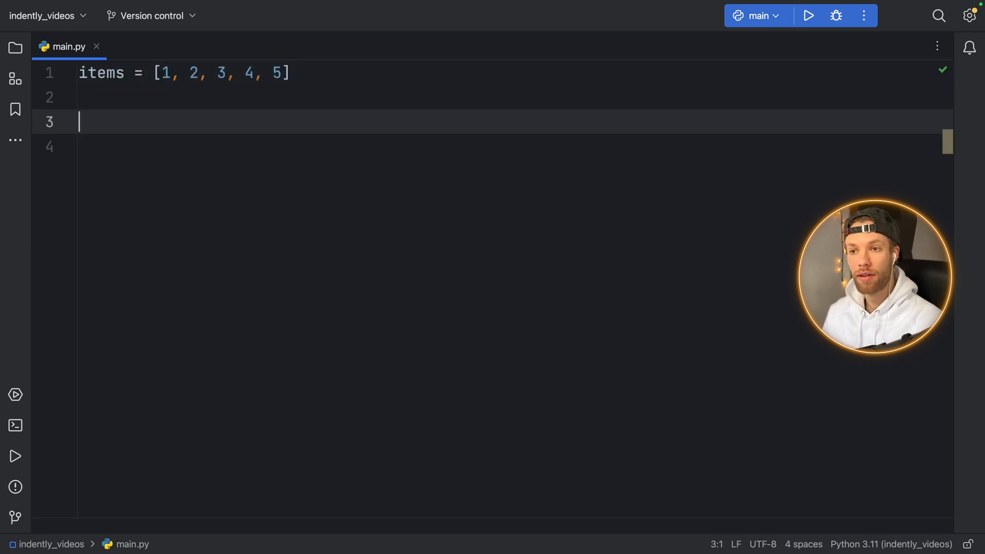
text(iter)
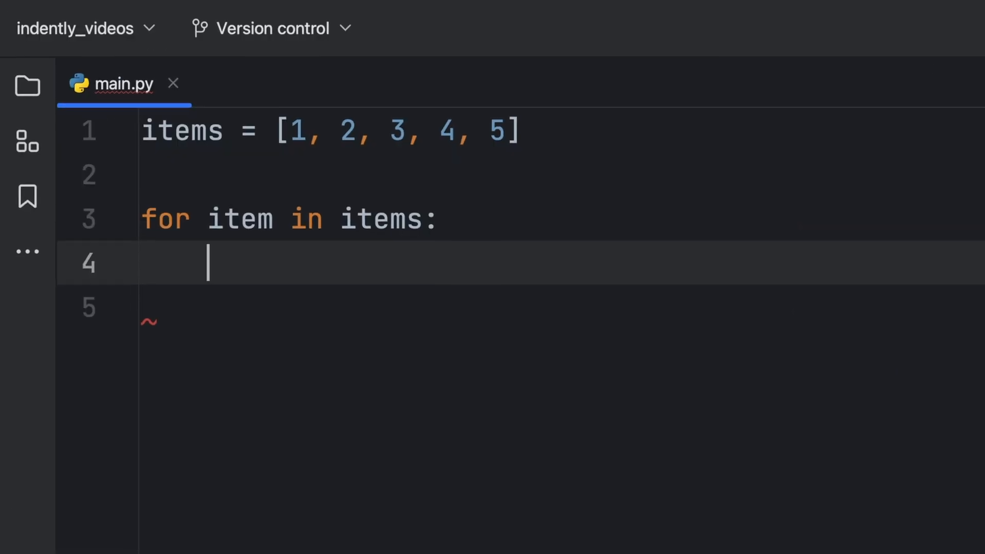
text(print(item))
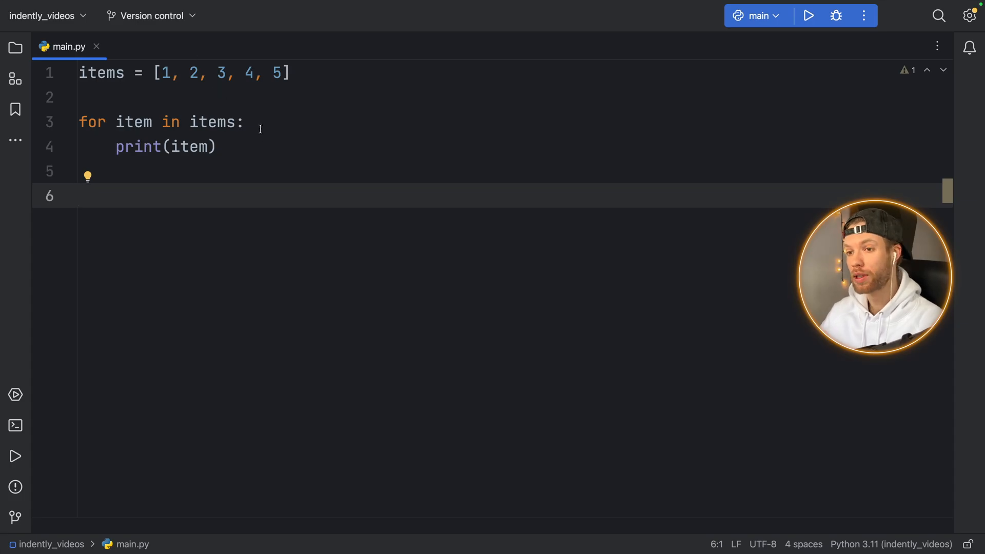
mouse_move(260, 73)
text(things = [)
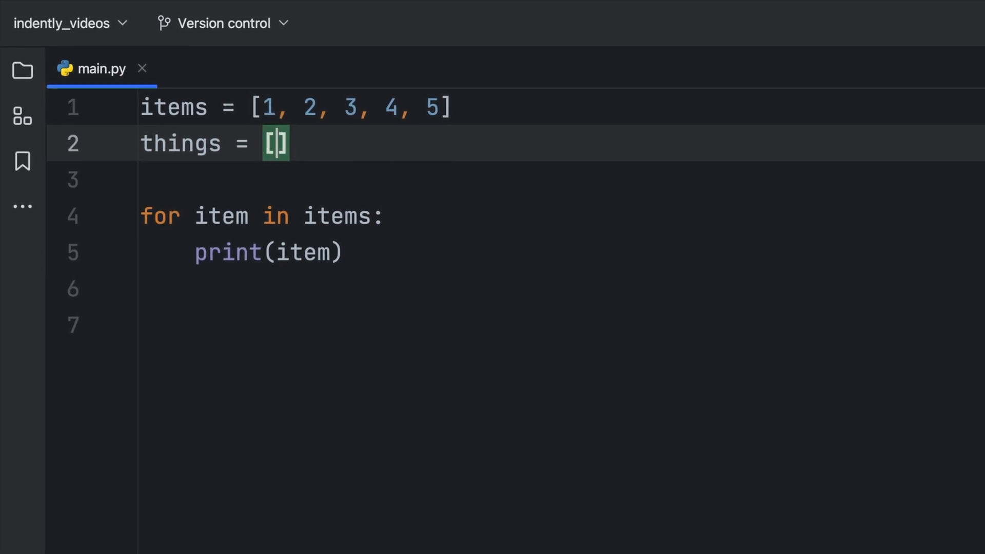
Add things = ['a', 'b'], try an itere enumerate loop printing i, then delete both loops
text('a', ')
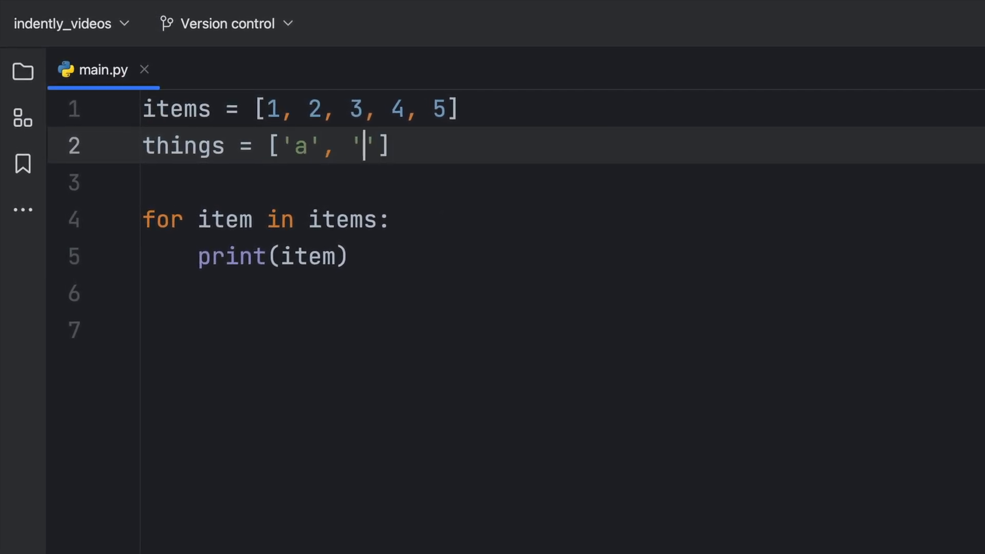
text(b)
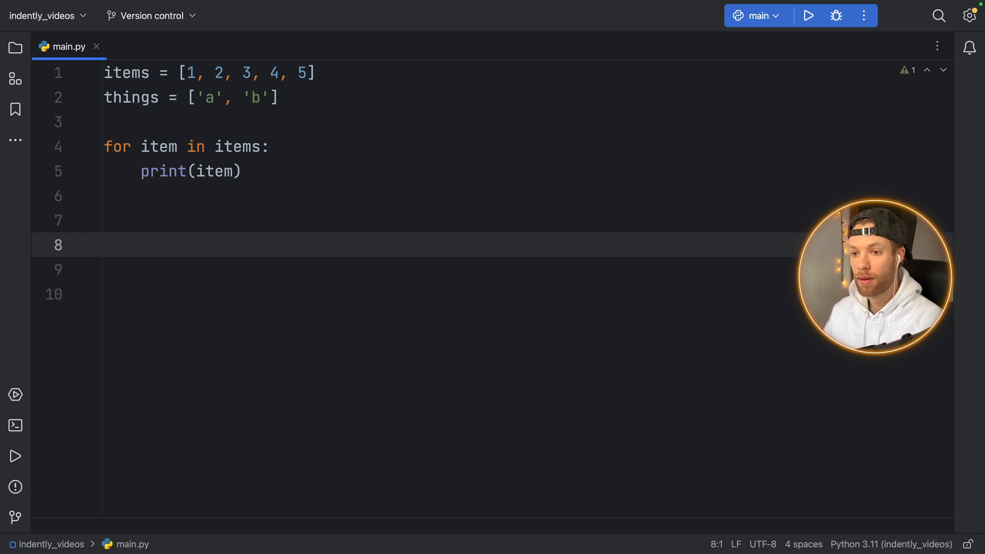
text(iter)
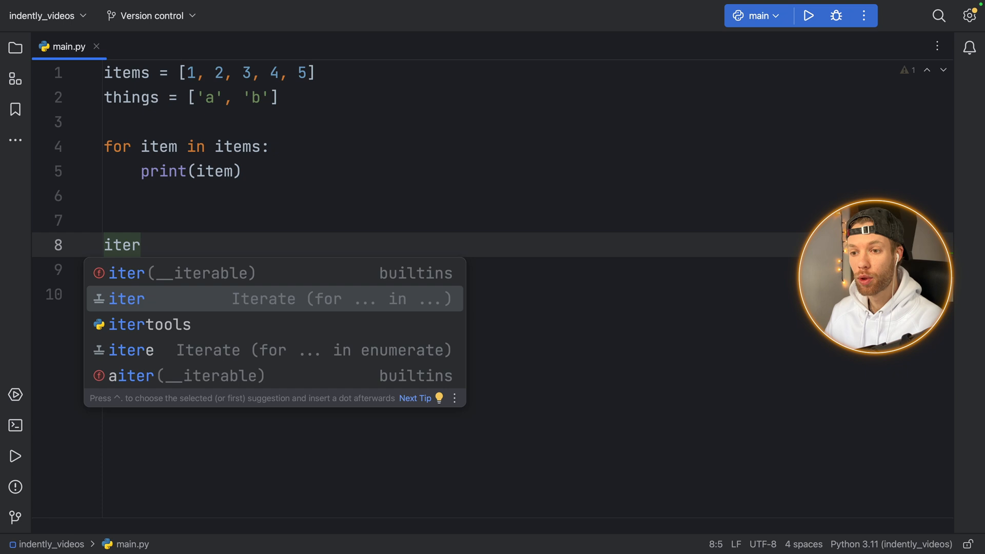
text(e)
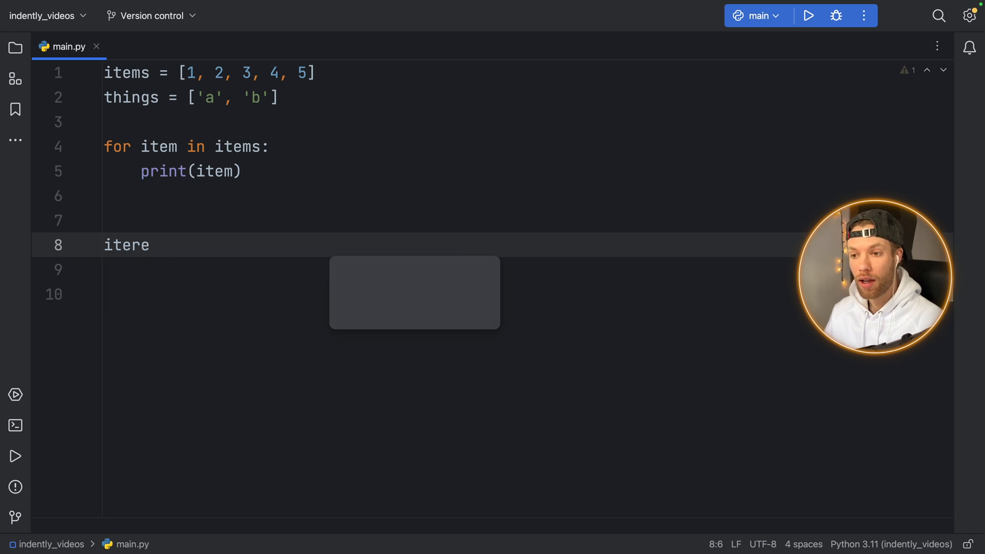
text(for i, item in enumerate(items):)
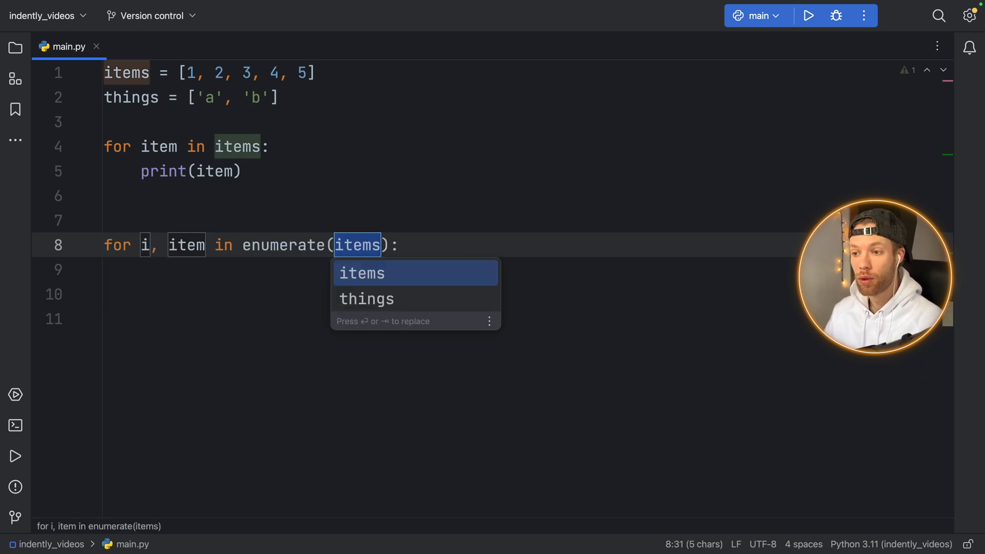
key(Down)
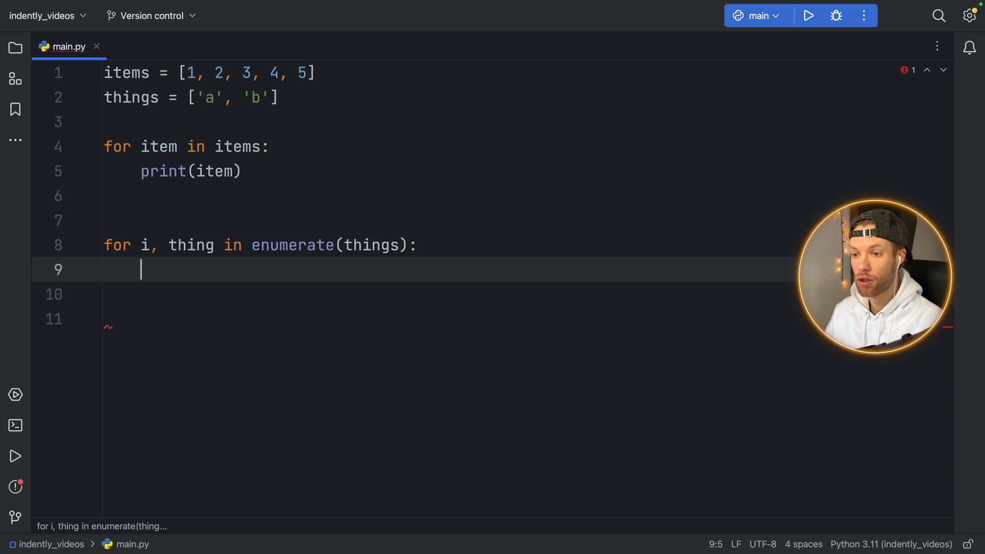
text(print(i))
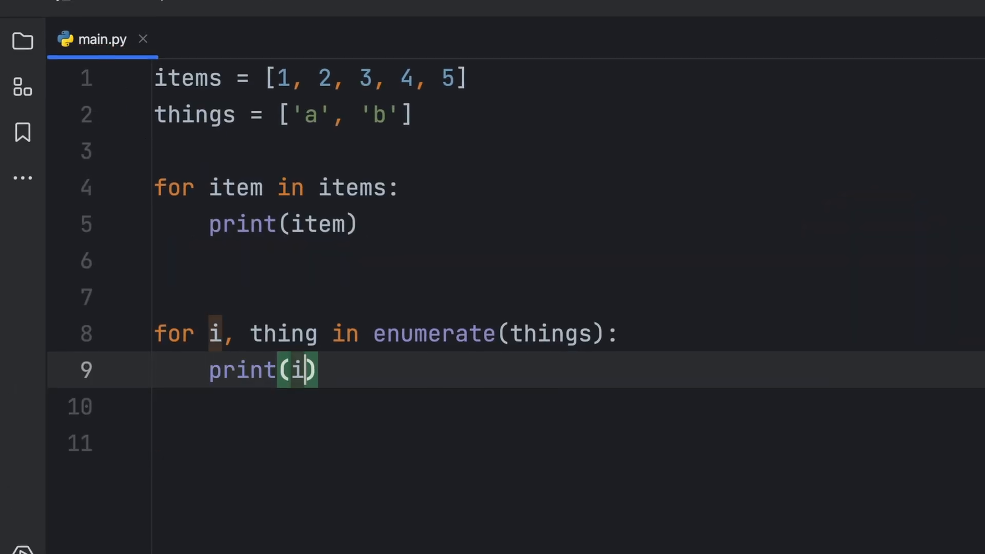
text(, thing, sep=':)
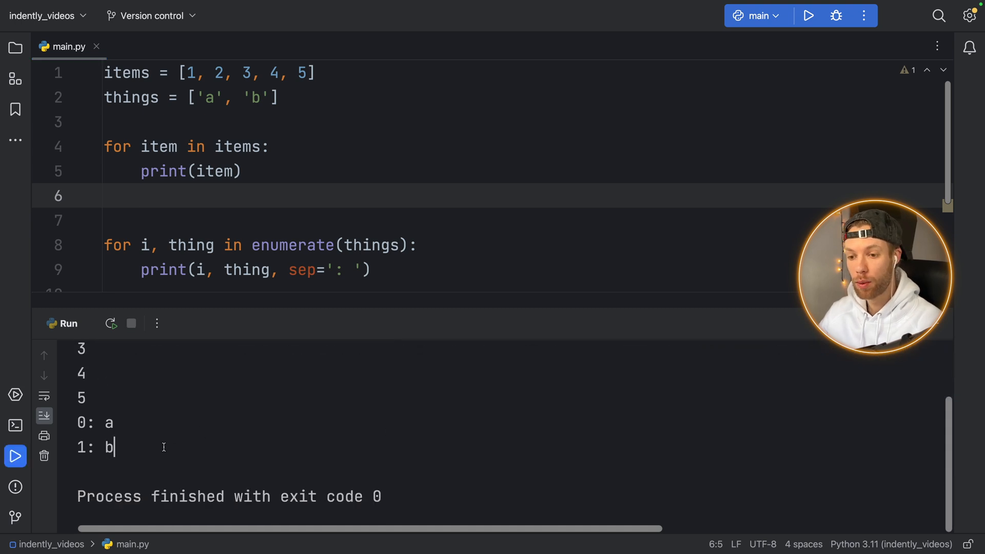
drag(84, 423, 113, 447)
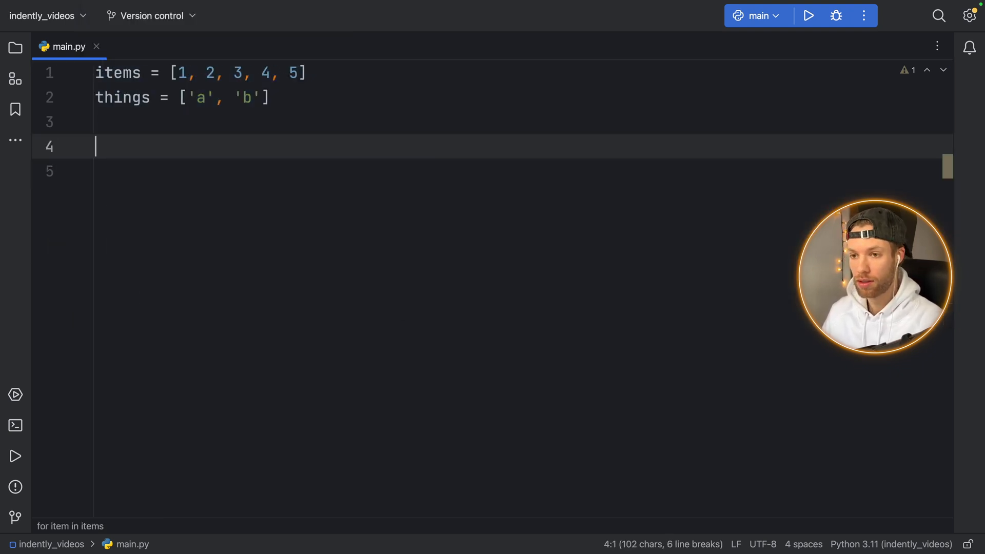
Create new_items as a comp-template list comprehension over things
text(new_)
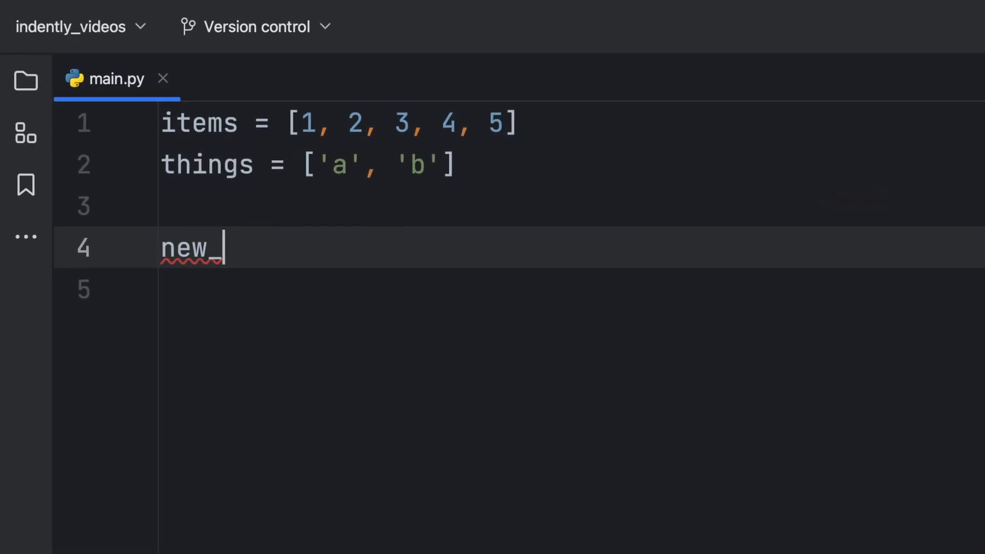
text(items =)
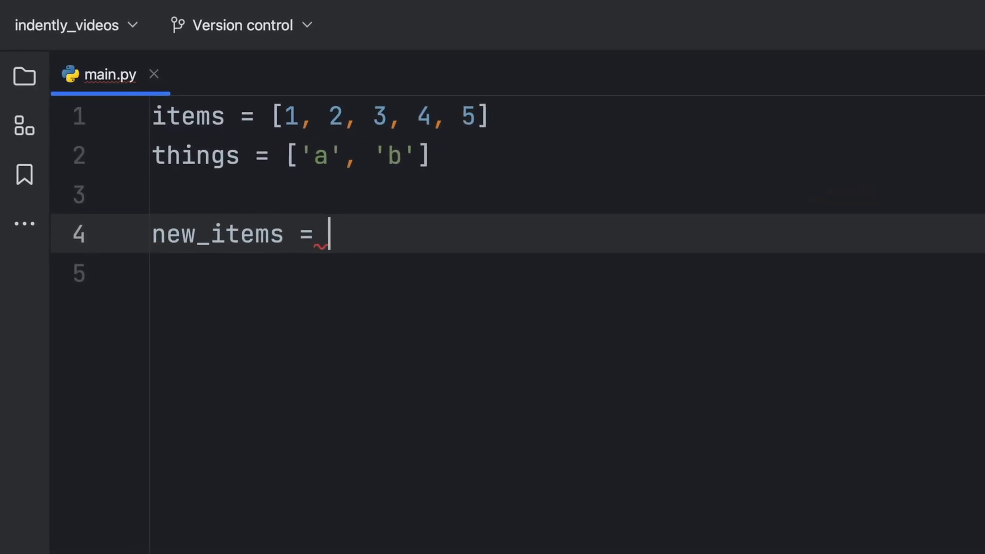
text(comp)
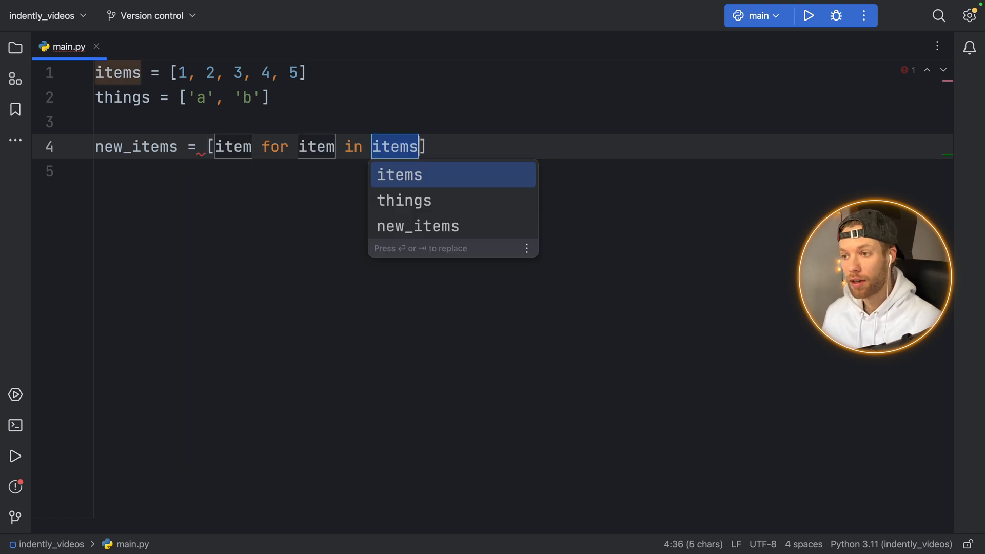
text(thing)
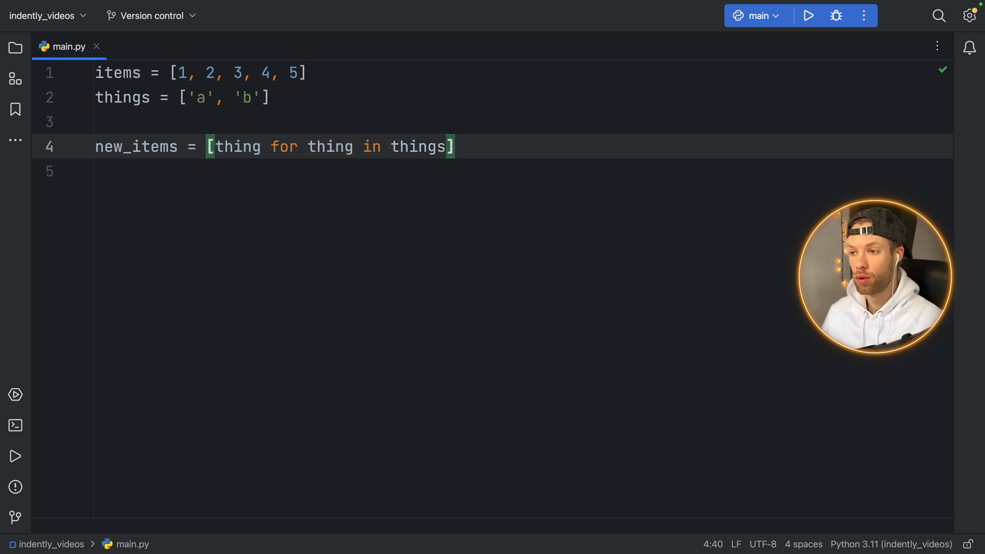
Expand the main template and put a print() call inside the guard
text(m)
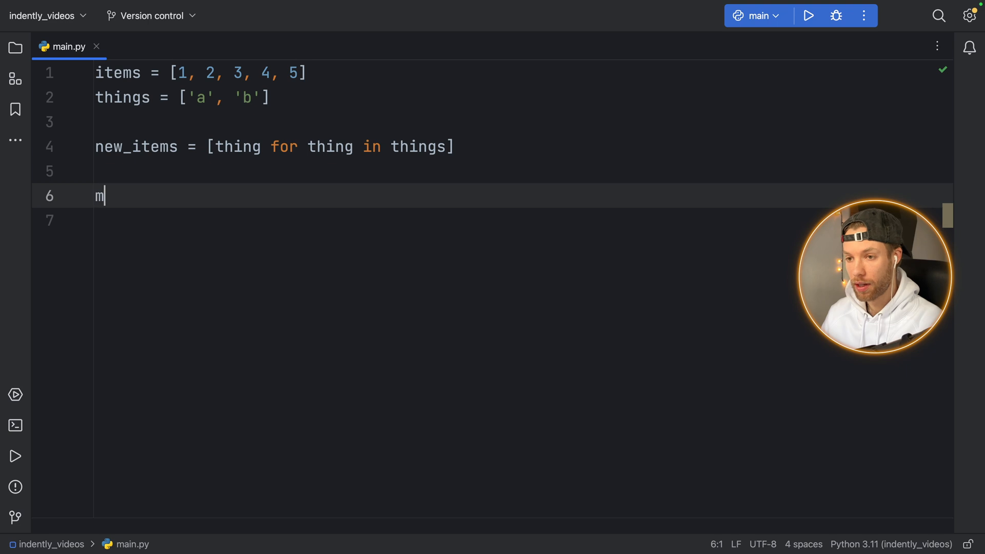
text(ain__':)
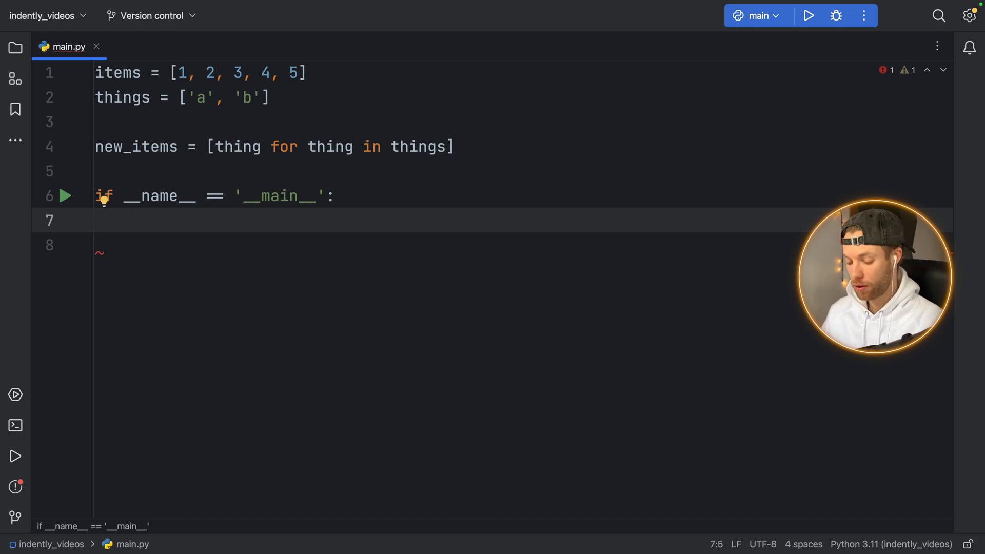
text(print()
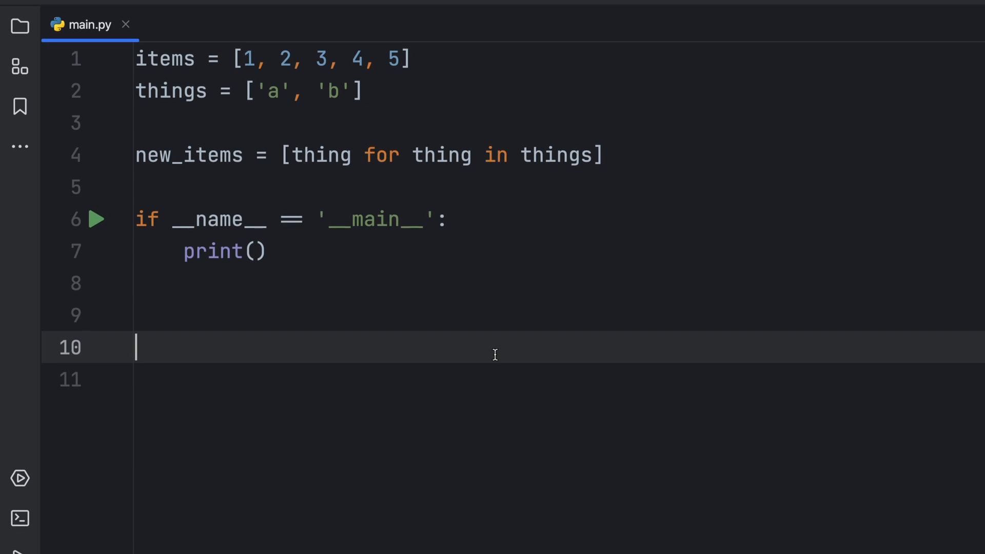
Expand the note template on line 10 with the message 'This is a note'
text(note)
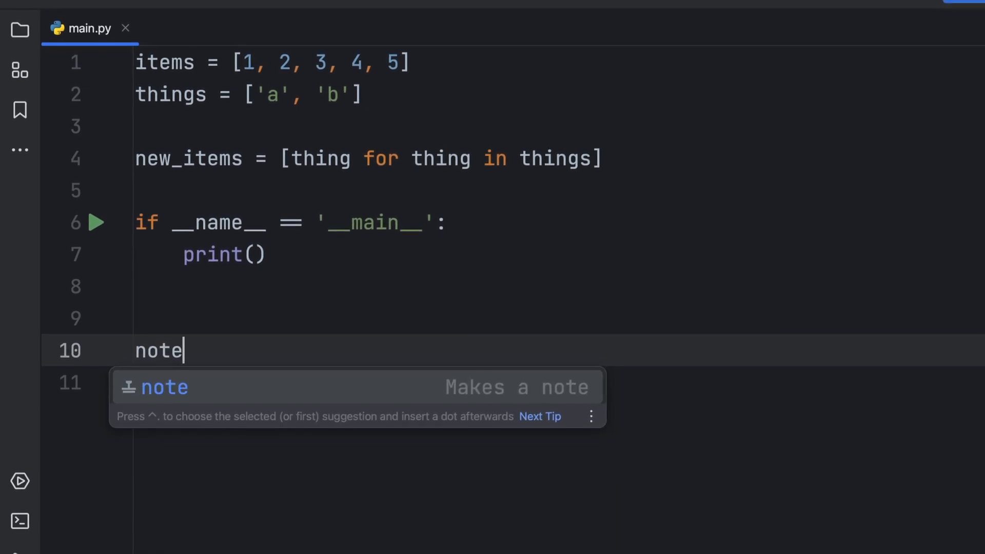
key(Tab)
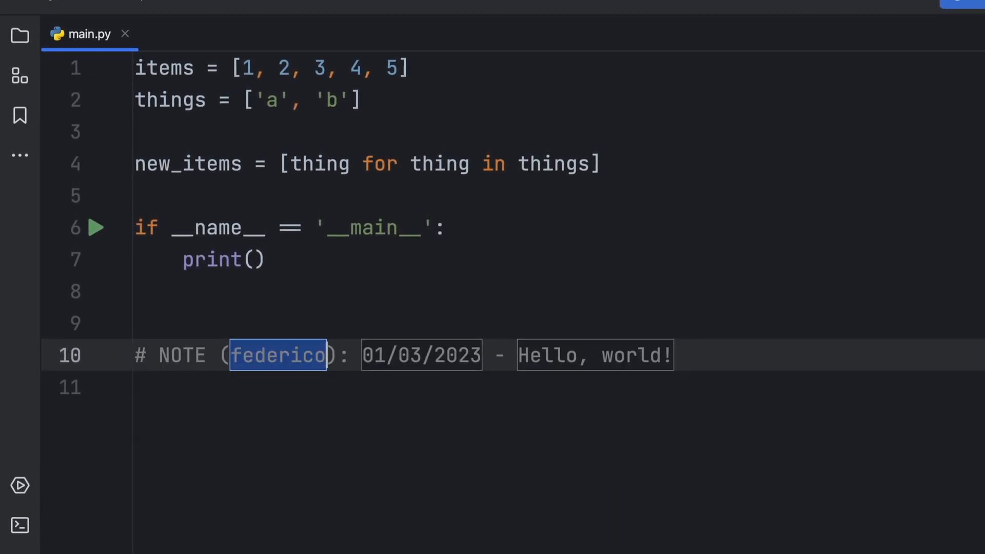
key(Tab)
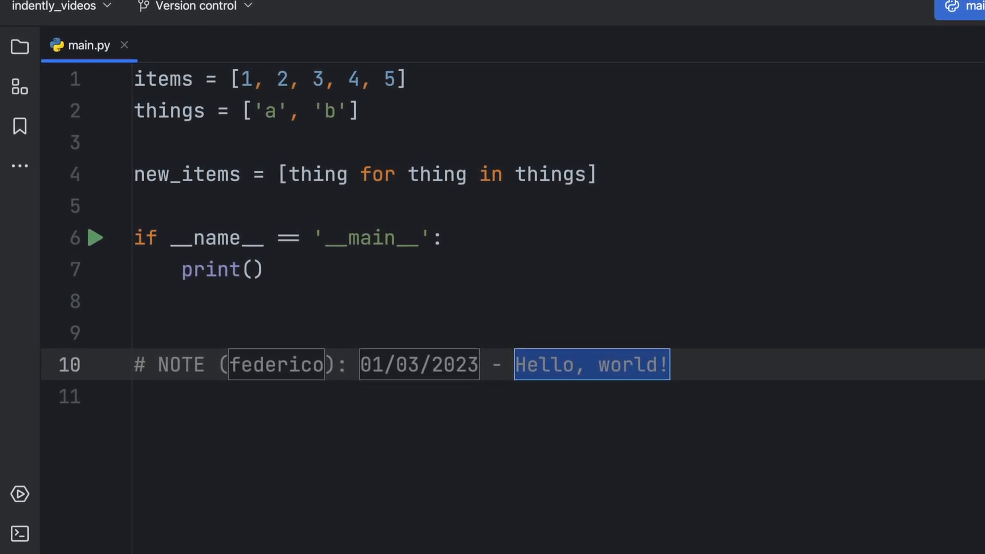
text(This is a not)
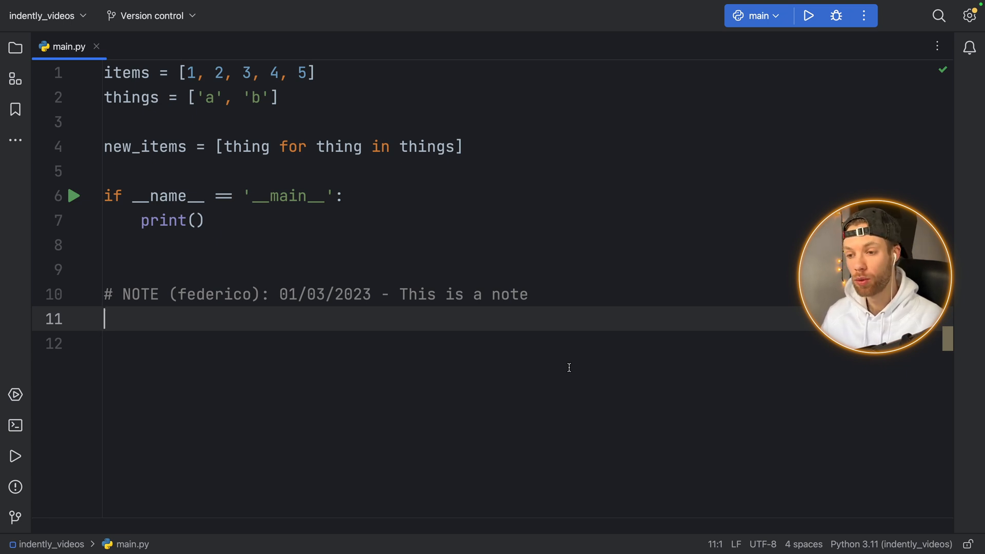
mouse_move(474, 278)
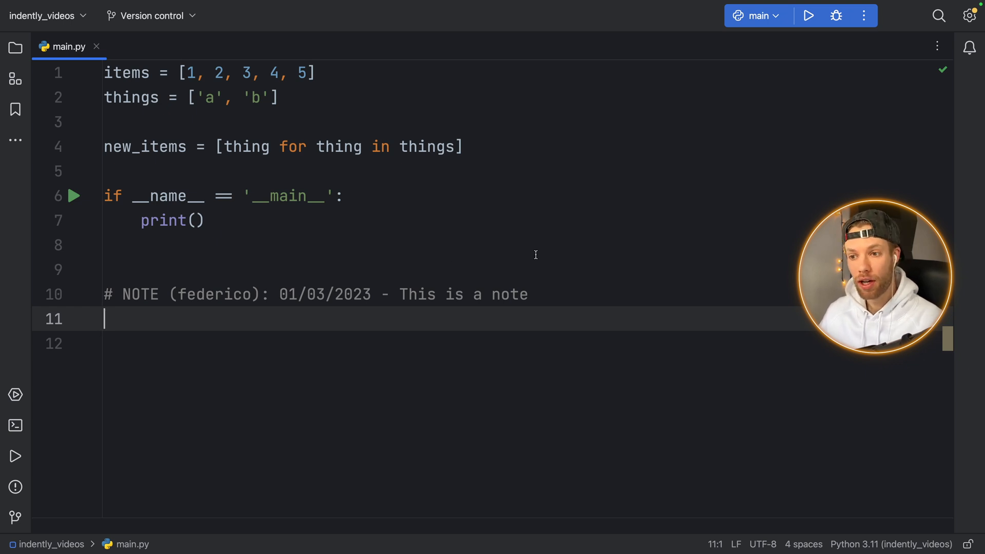
mouse_move(490, 354)
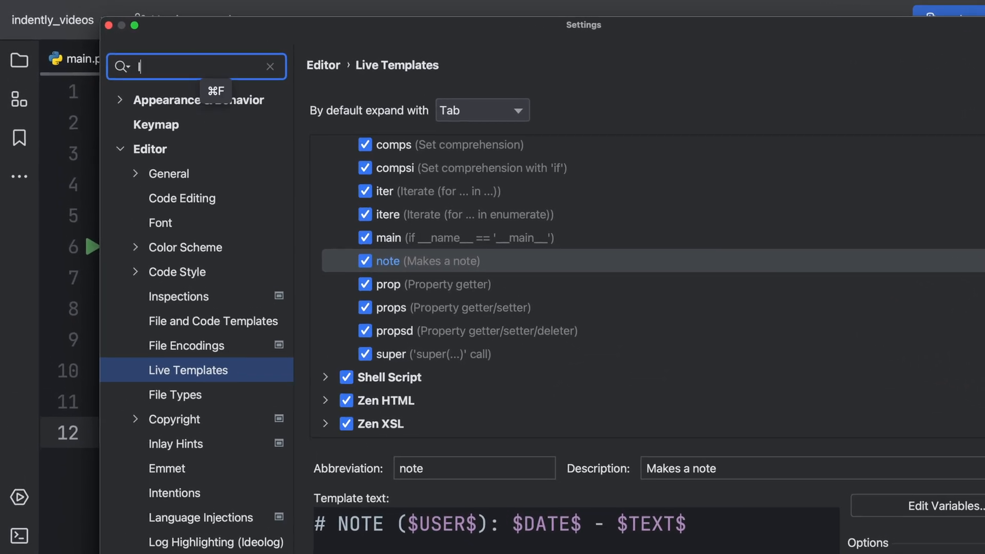
Search Settings for 'live templates' and expand the Python template group
text(live templates)
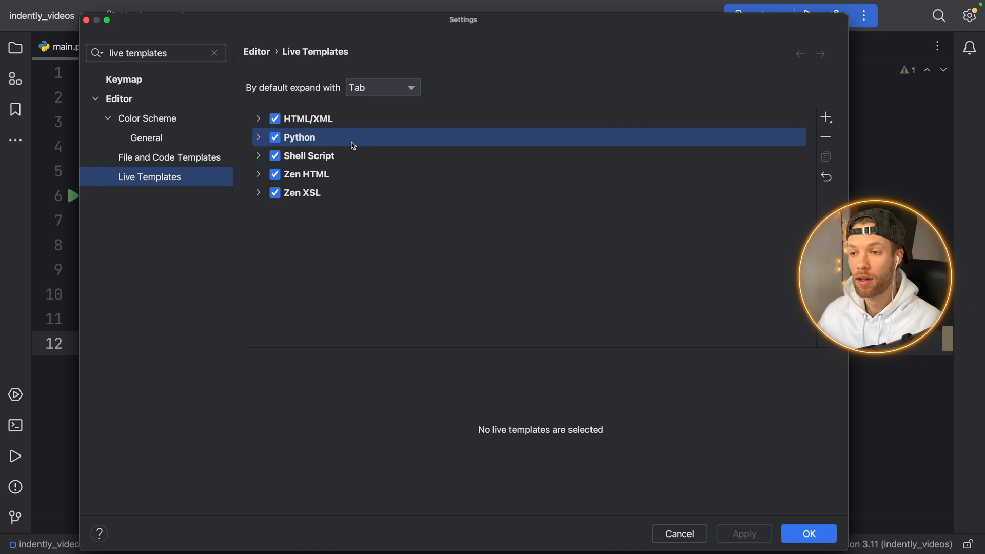
click(259, 137)
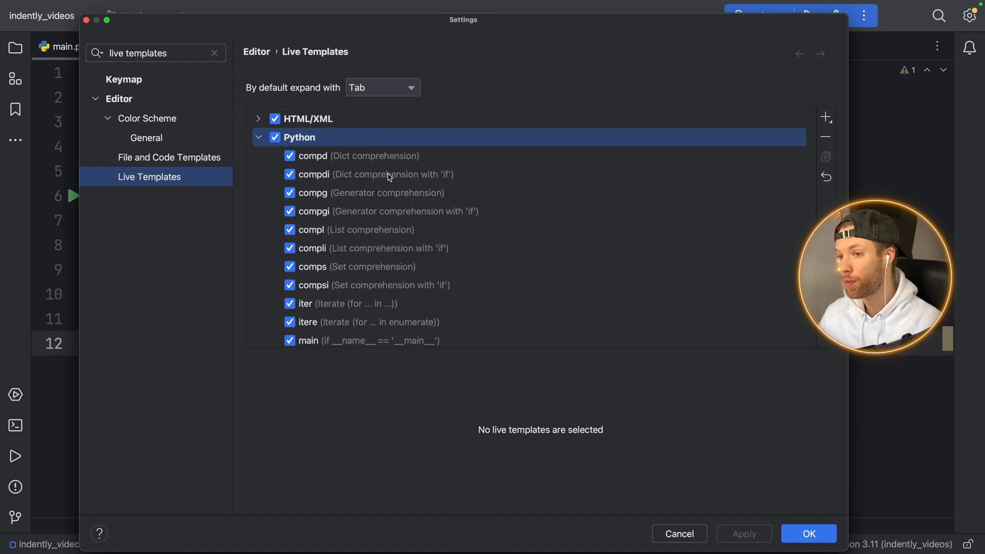
scroll(down, 3)
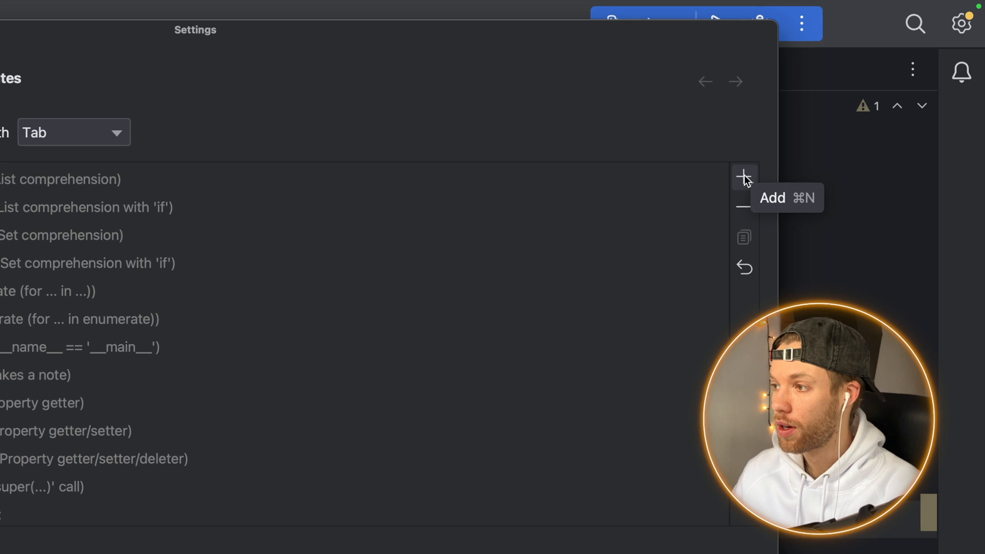
Add a Python live template with abbreviation 'warning' and description 'Provides a warning'
click(744, 177)
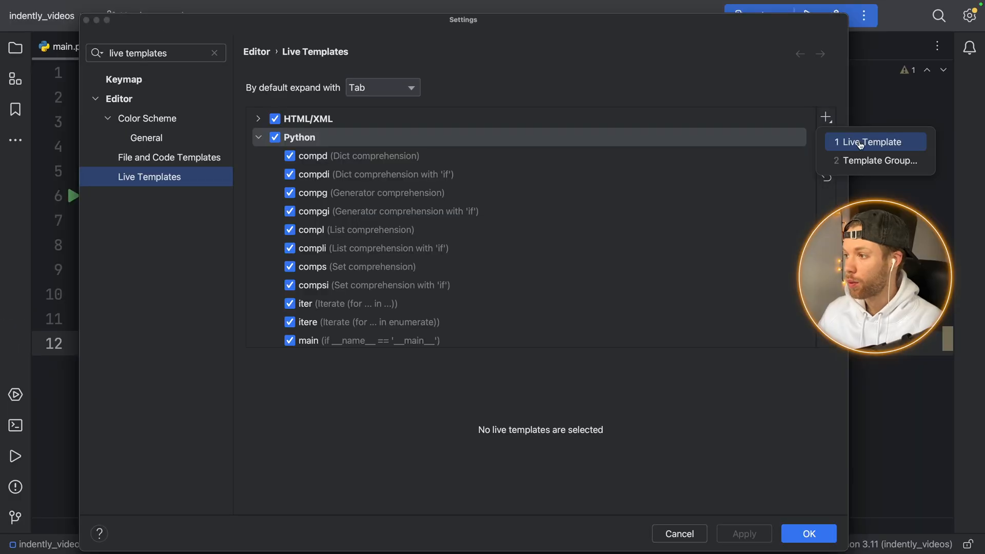
click(871, 142)
text(warning)
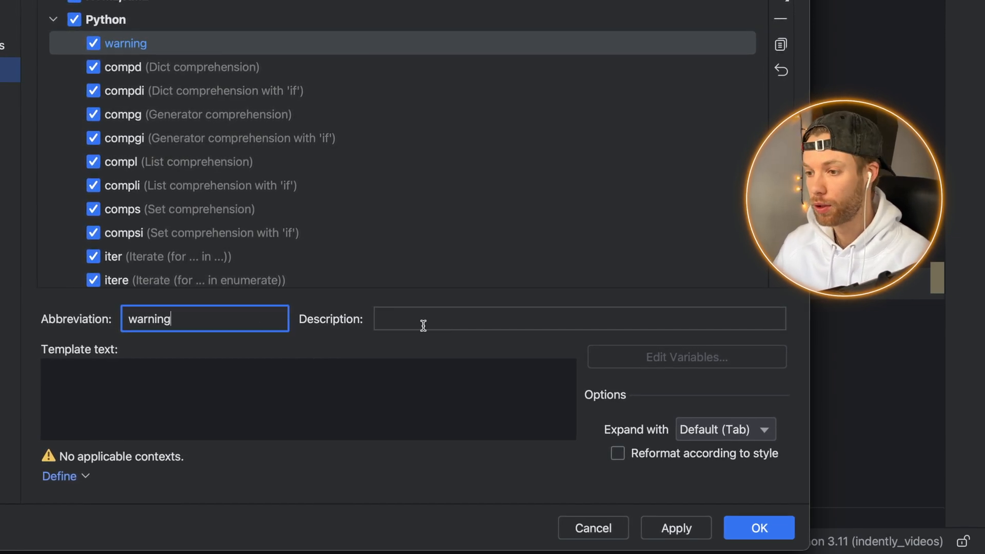
text(?r)
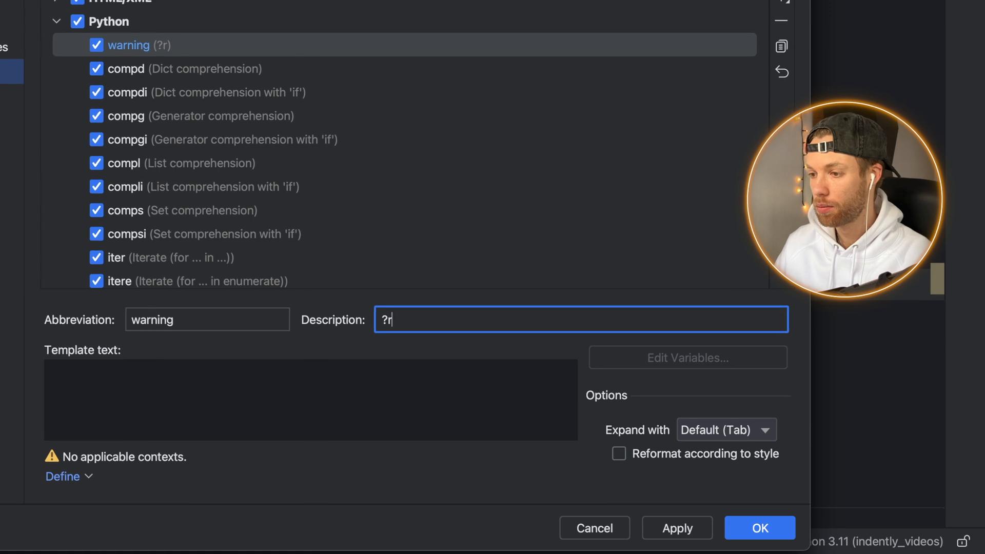
text(Provides a)
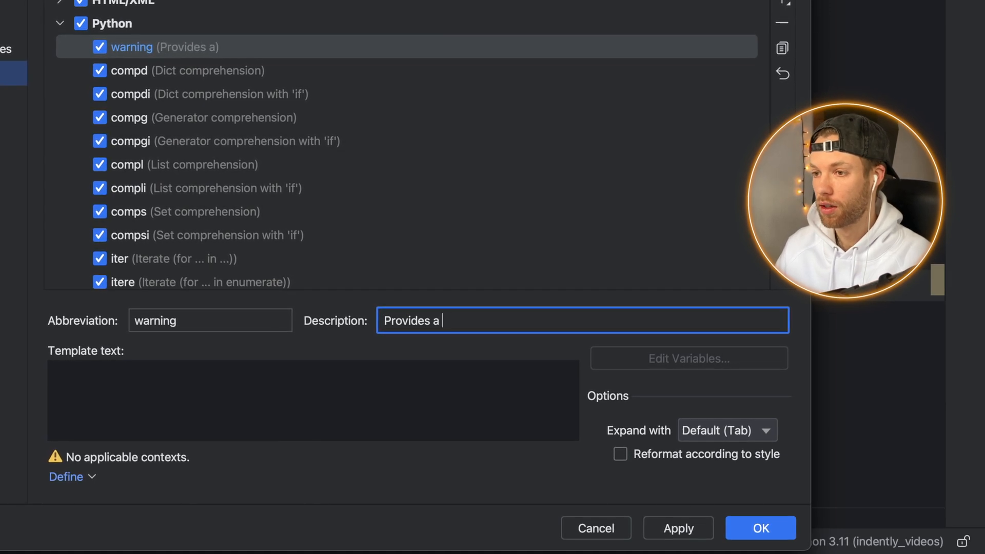
text(warning)
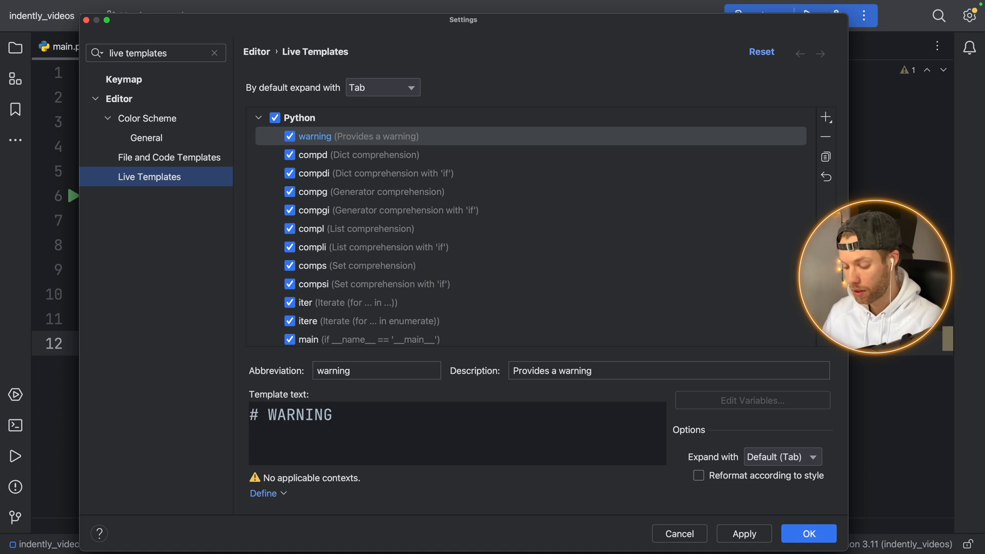
Extend the template text to '# WARNING ($USER$): $MESSAGE$ ($DATE$)'
text(:)
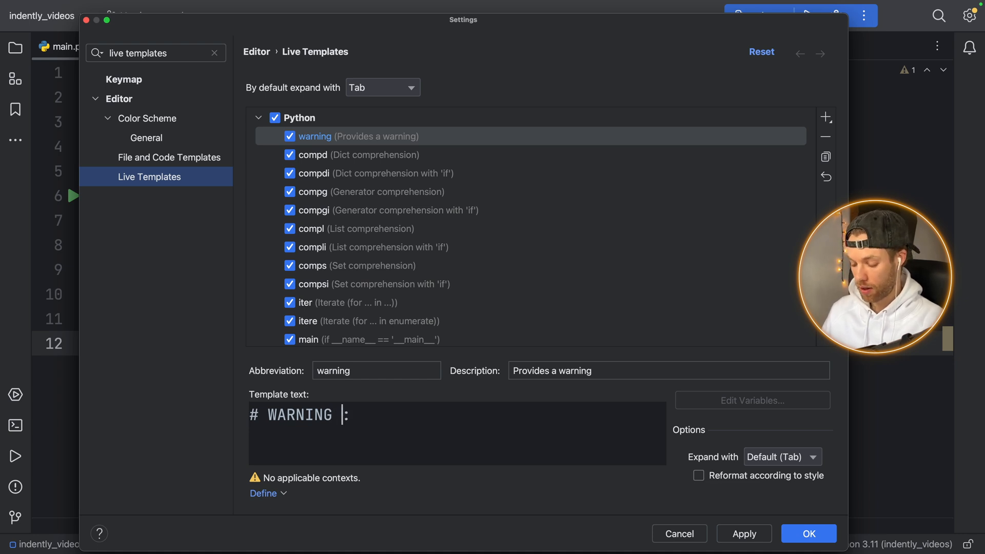
text(())
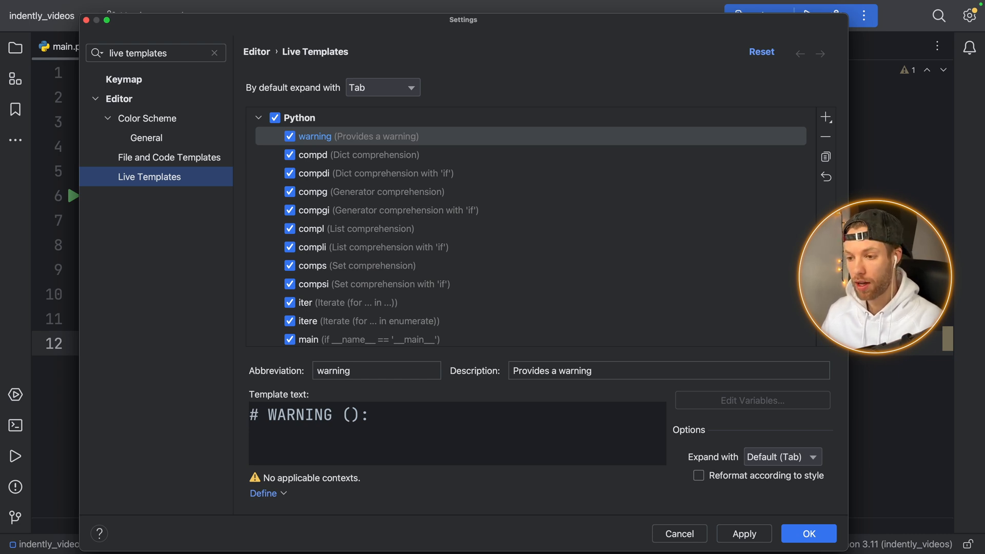
text($USER$)
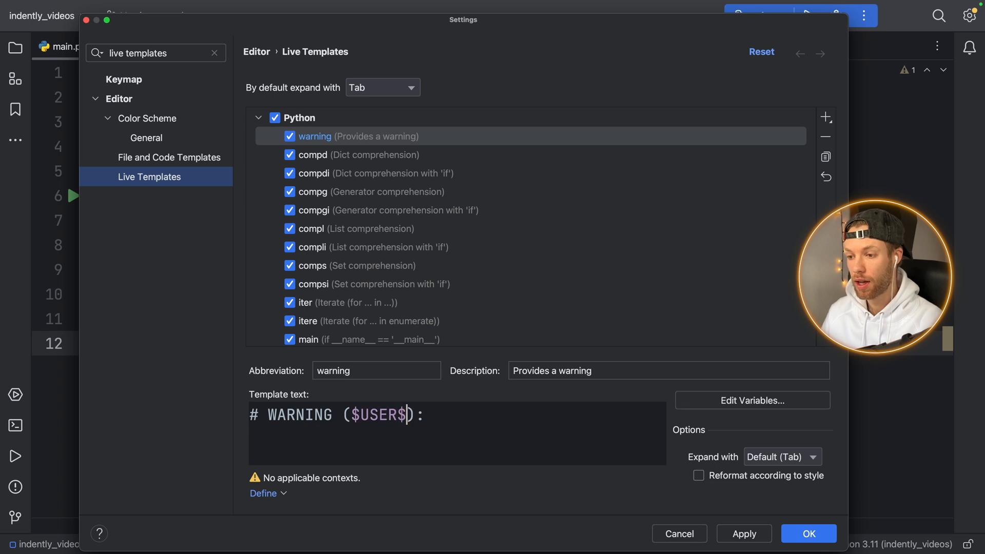
double_click(377, 415)
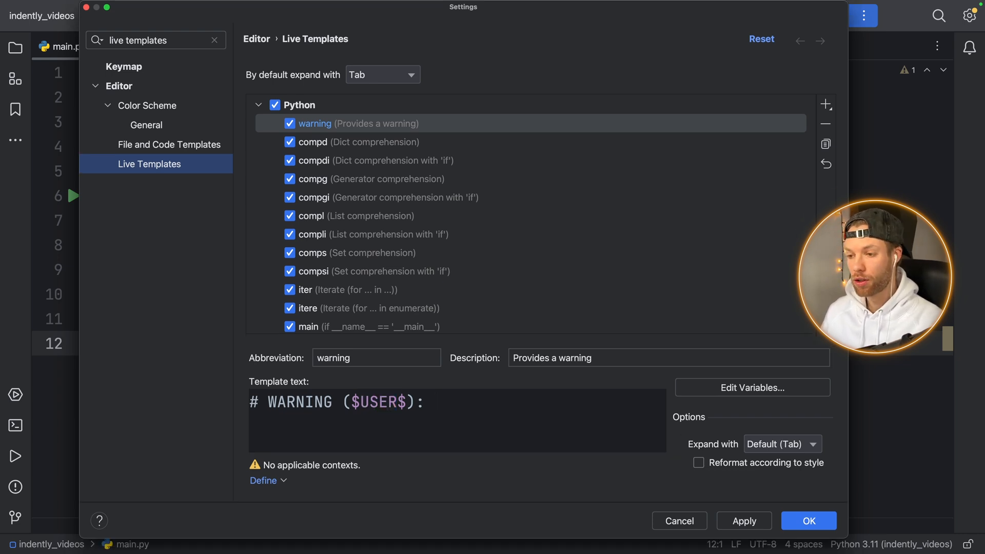
text($MESSA$)
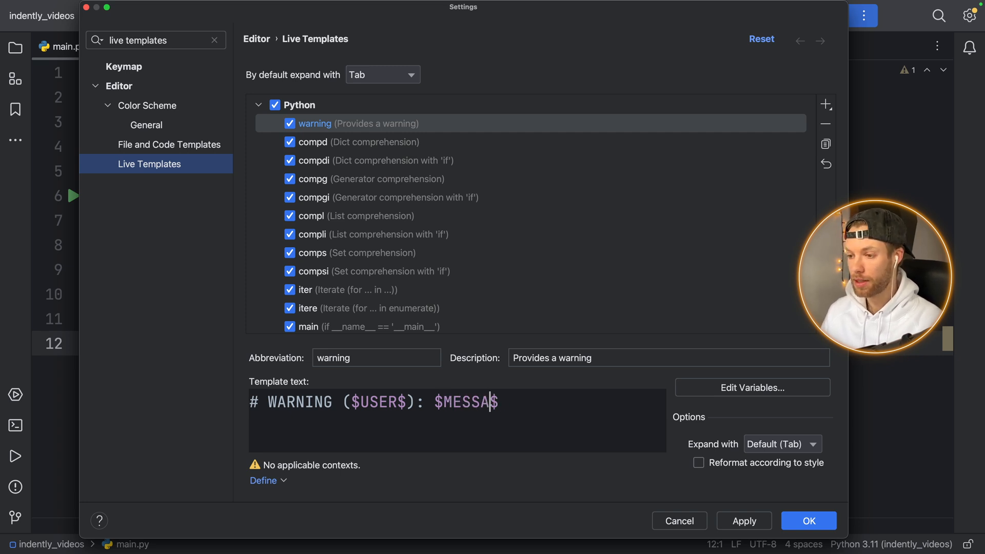
text(GE$ ()
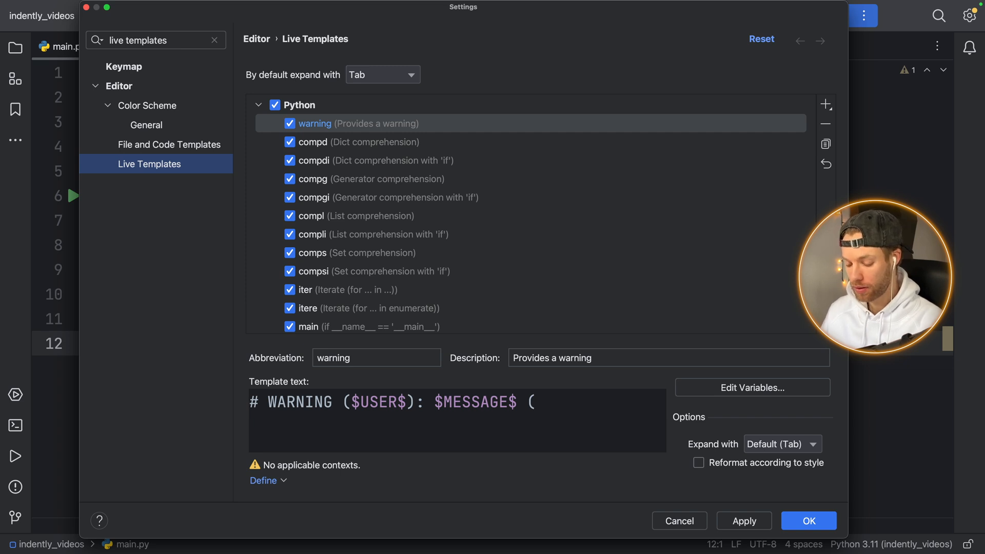
text($DARE)
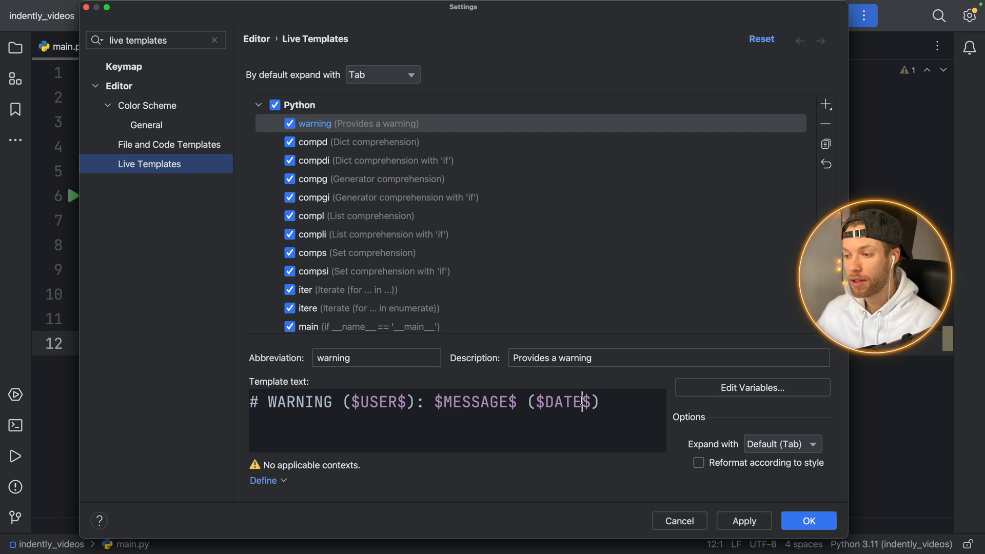
double_click(562, 402)
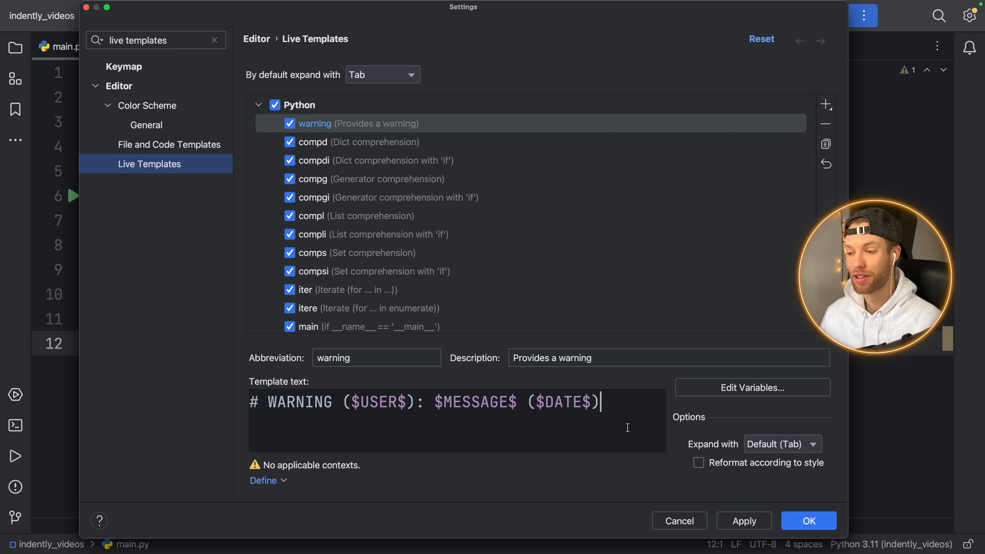
click(490, 402)
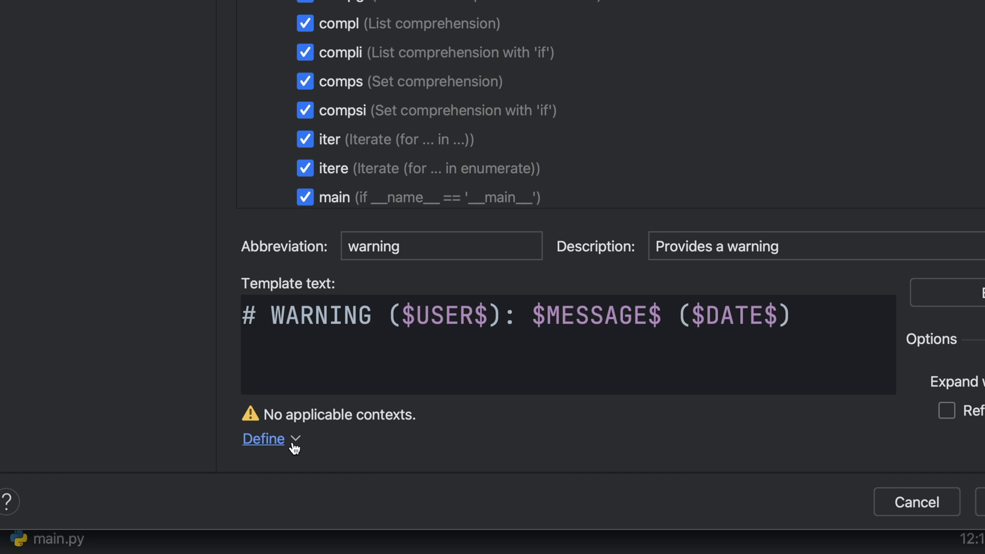
Define the template context as Python, including class and top-level code
click(264, 438)
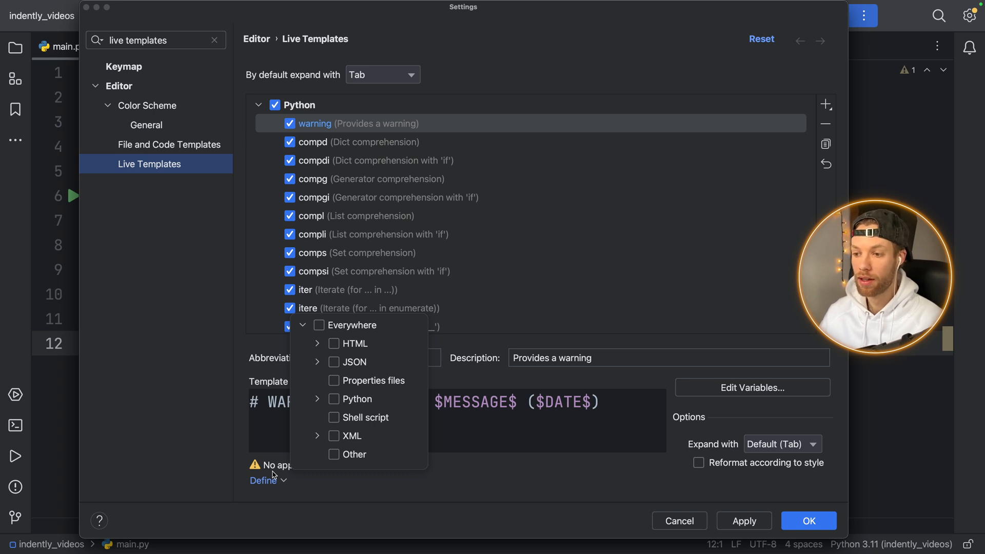
click(318, 400)
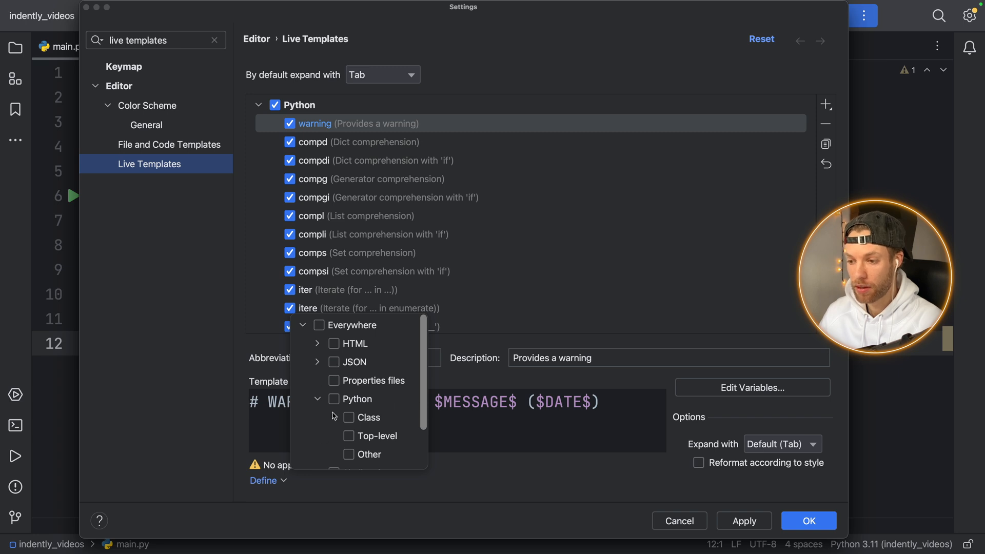
scroll(down, 3)
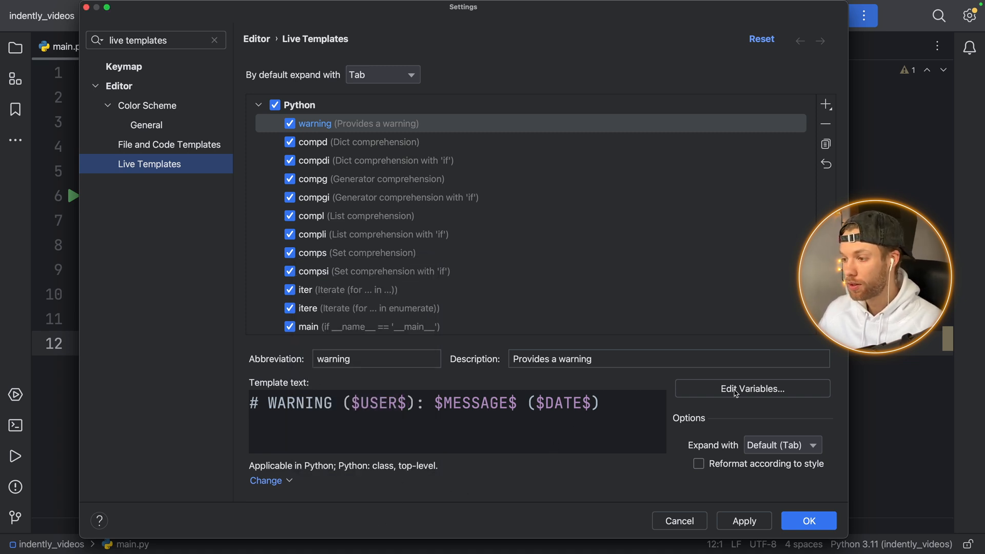
In Edit Variables, give MESSAGE a quoted warning-message default value
click(751, 389)
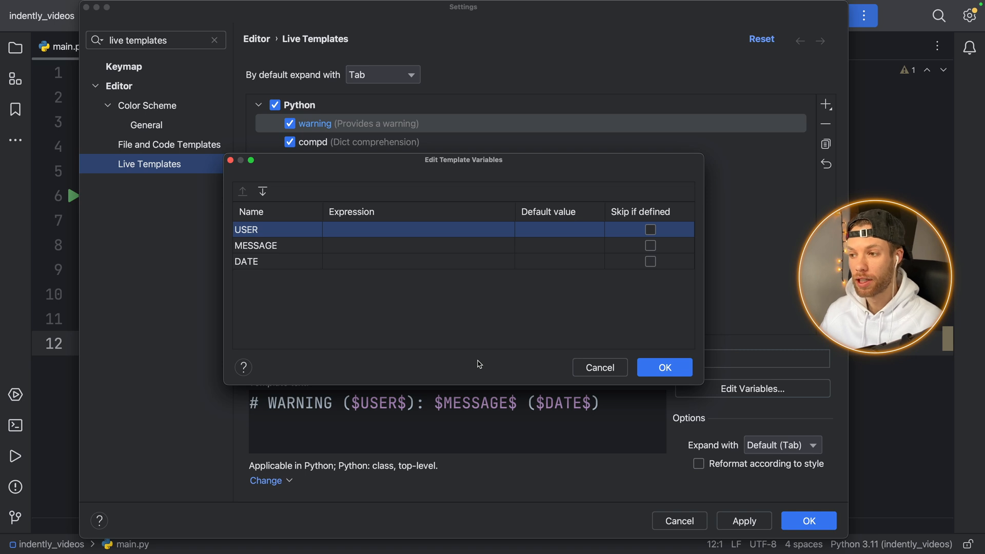
mouse_move(474, 313)
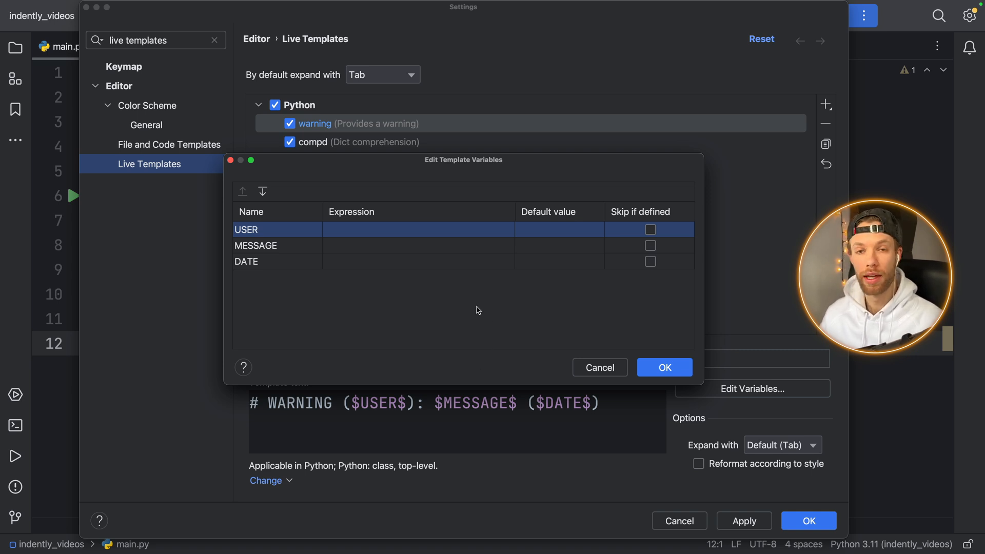
mouse_move(546, 248)
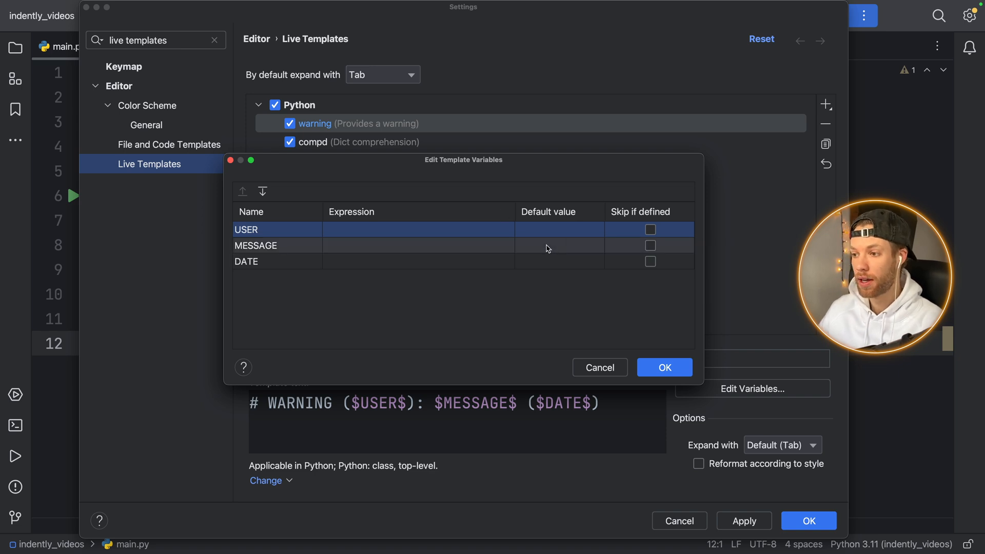
click(558, 245)
text(")
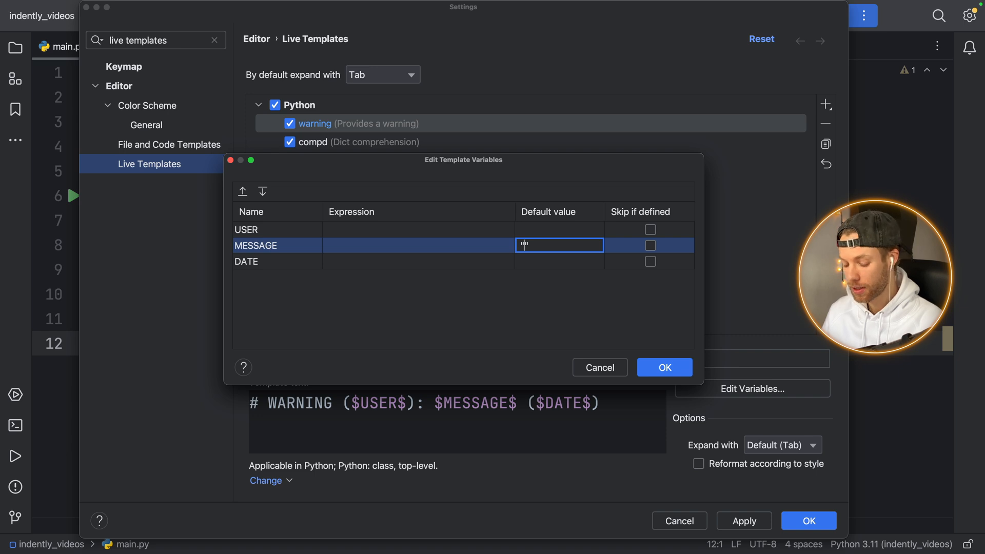
text("WAR")
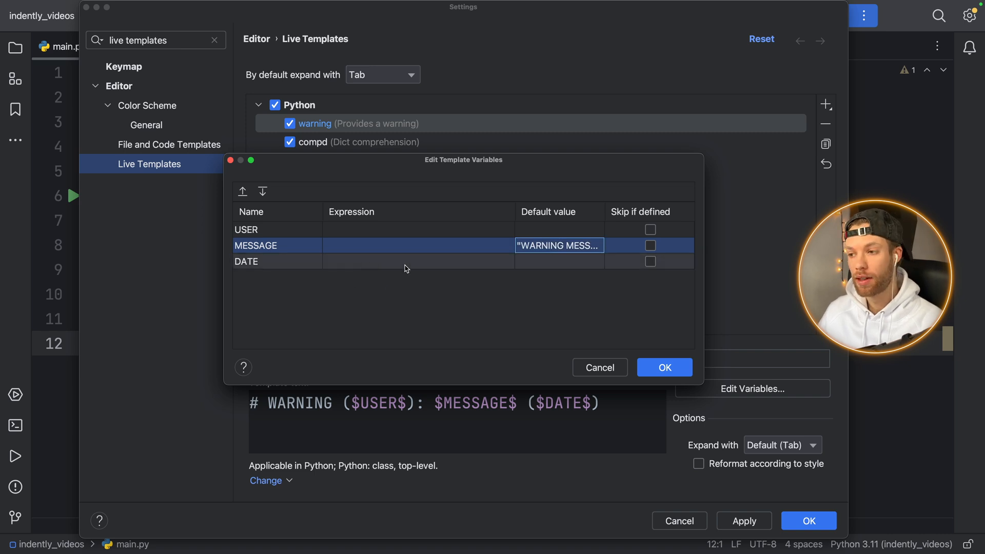
click(277, 262)
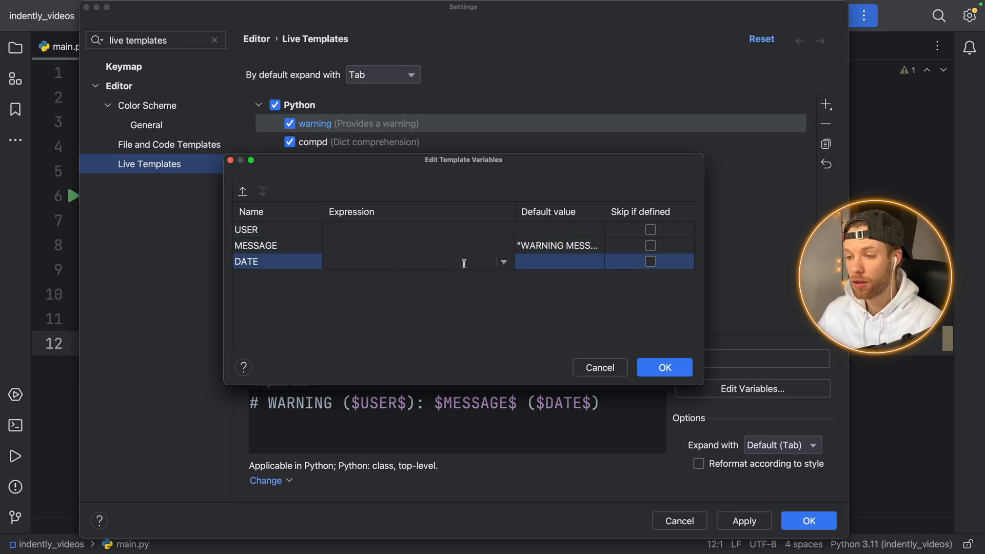
Set DATE's expression to date() with Skip if defined, and USER's expression to user()
click(501, 261)
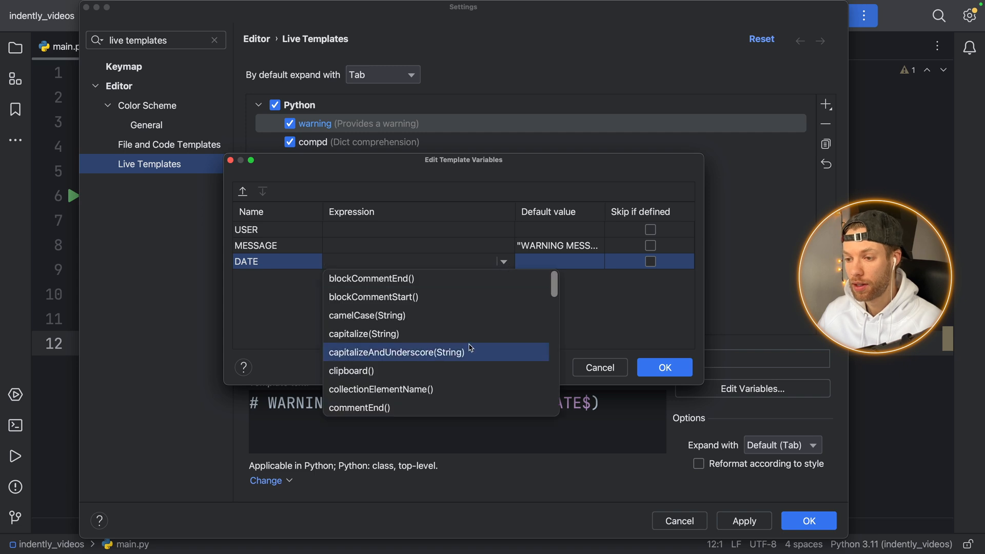
mouse_move(470, 324)
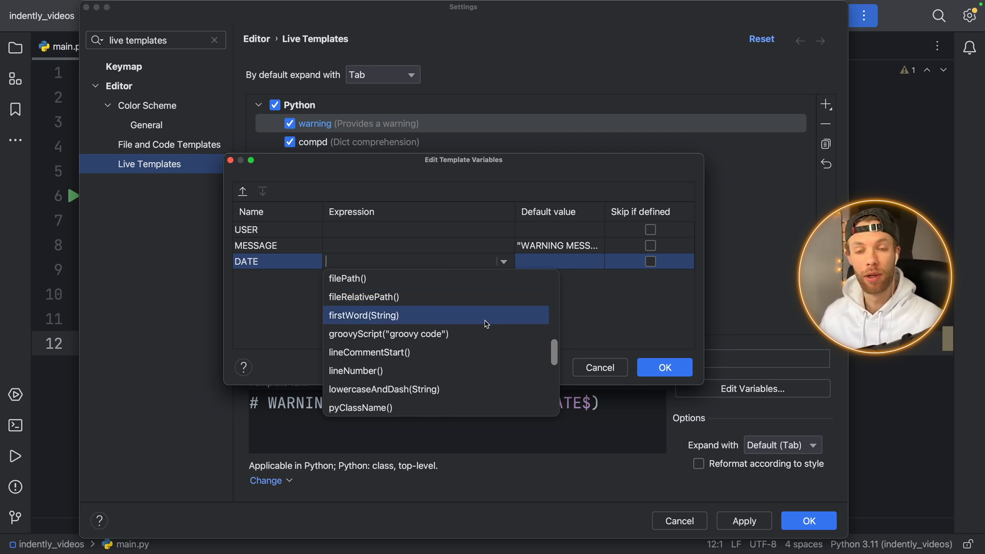
scroll(down, 3)
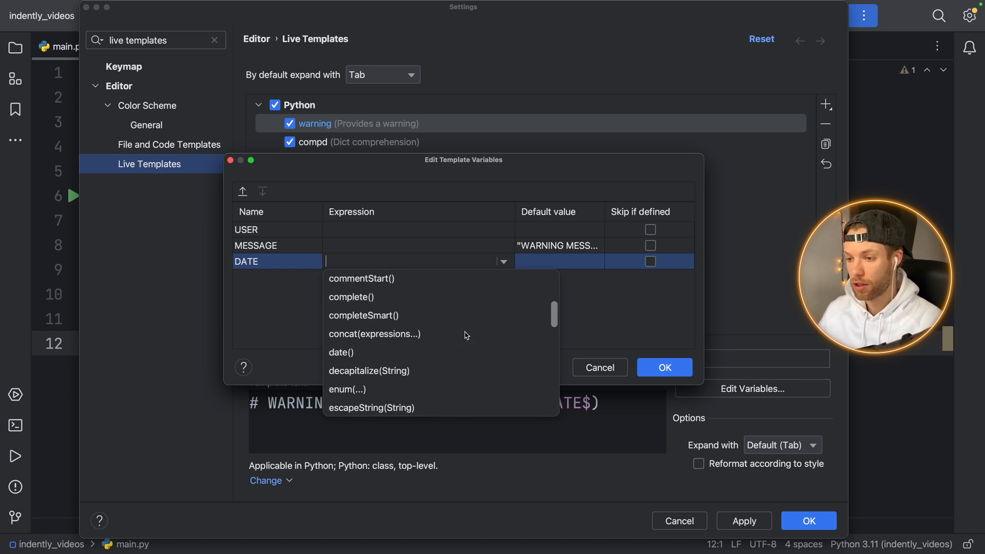
click(341, 352)
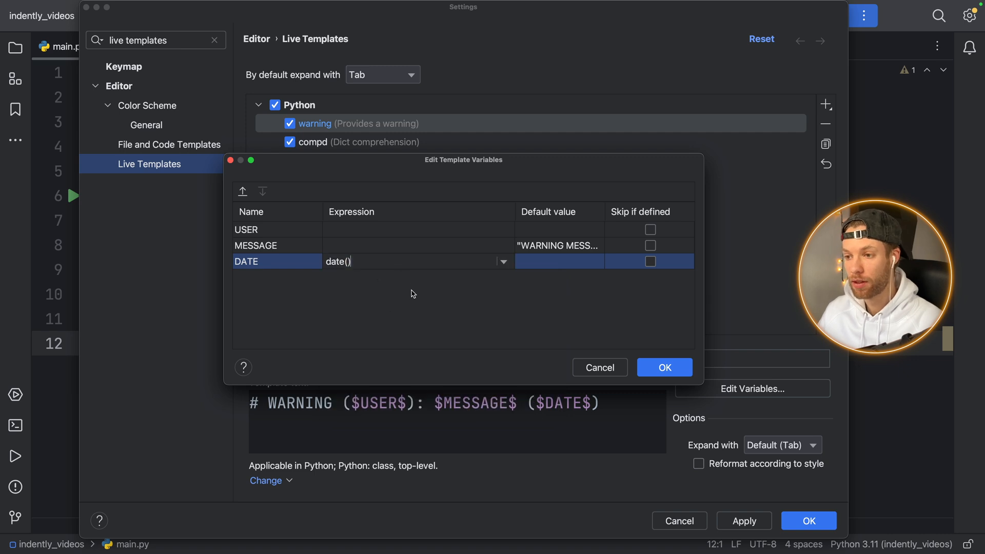
mouse_move(458, 316)
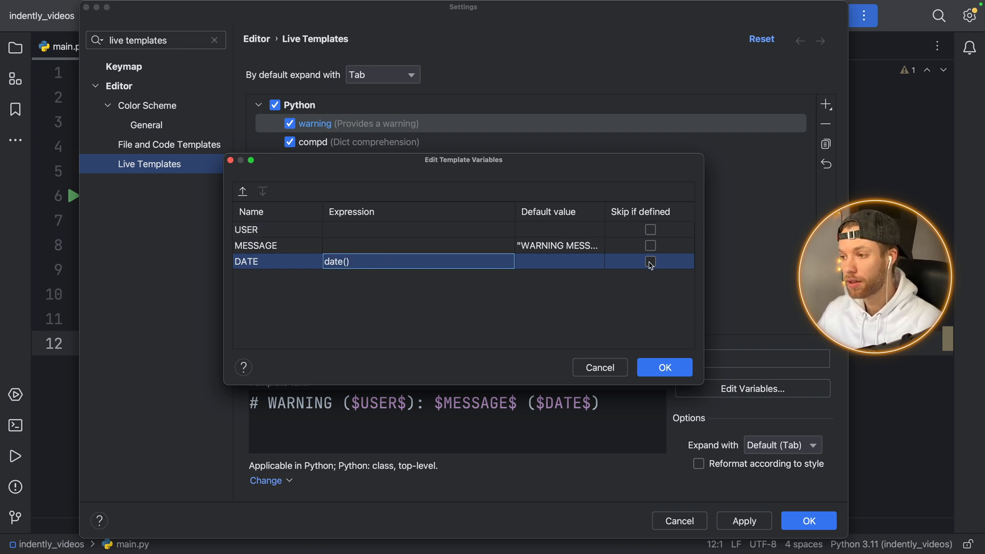
click(651, 261)
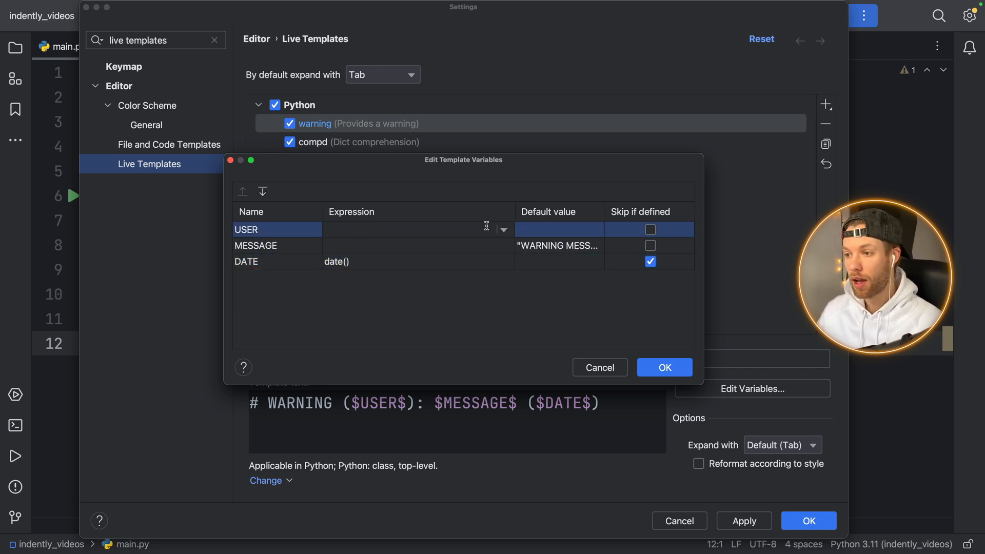
click(502, 230)
text(user())
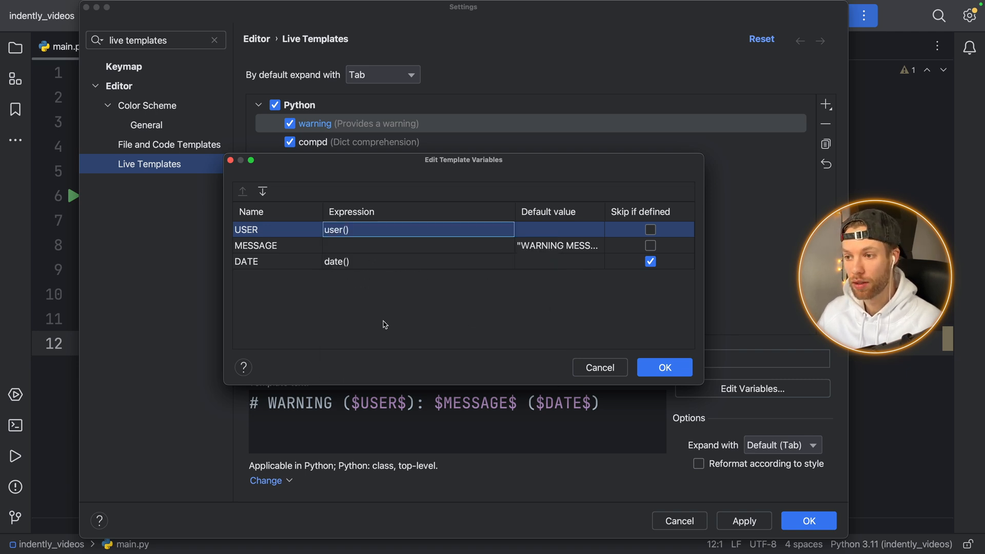
mouse_move(499, 227)
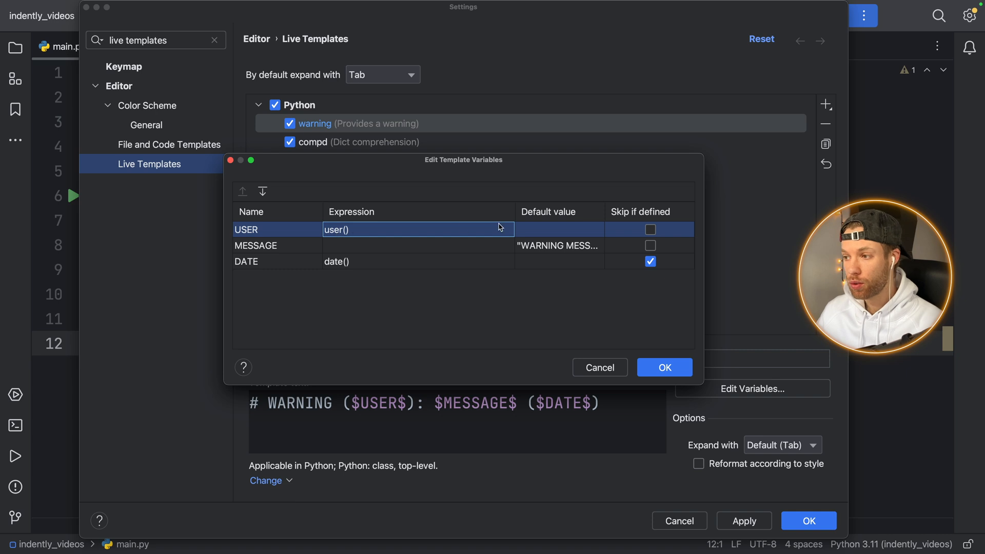
mouse_move(444, 227)
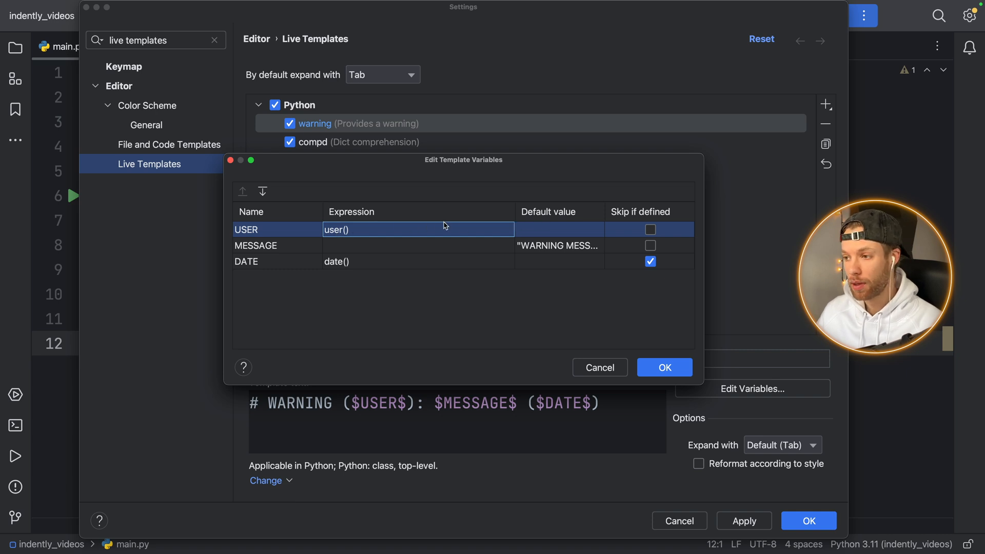
mouse_move(653, 211)
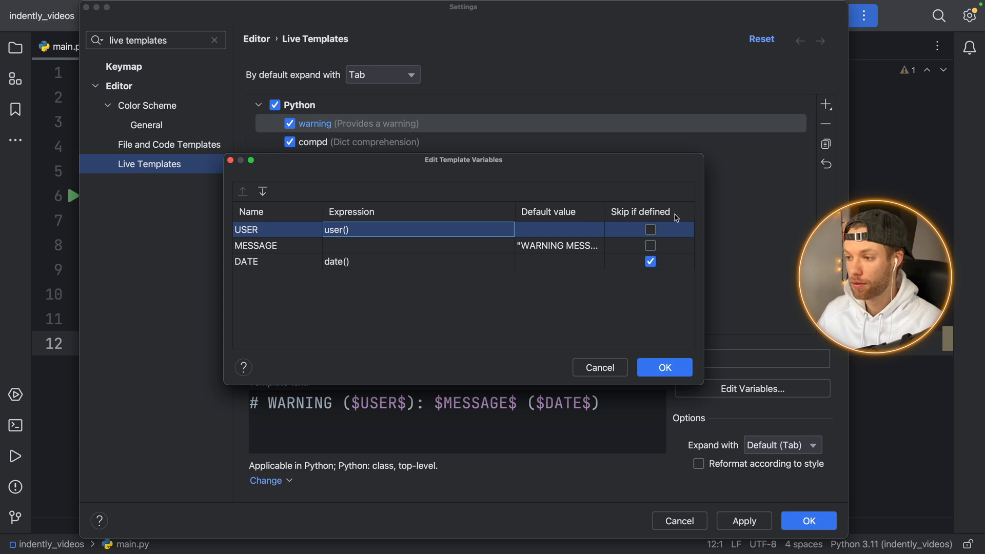
mouse_move(516, 239)
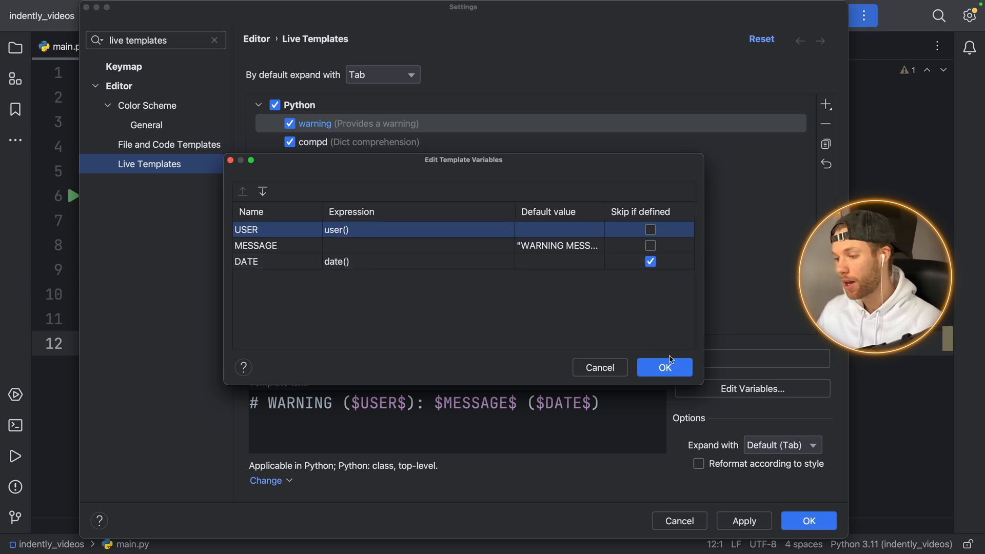
Confirm the warning template's variable settings and close Settings, back to main.py
click(664, 367)
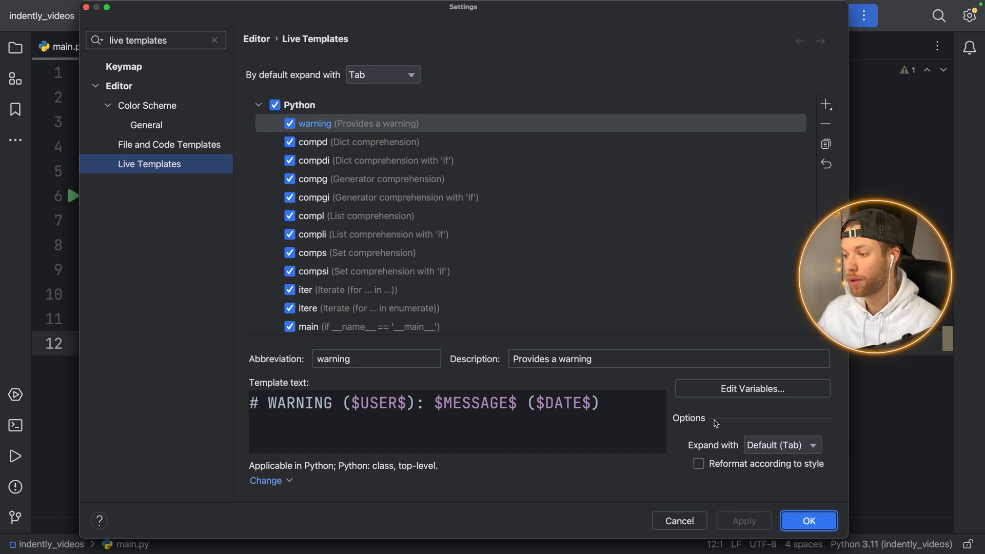
click(809, 521)
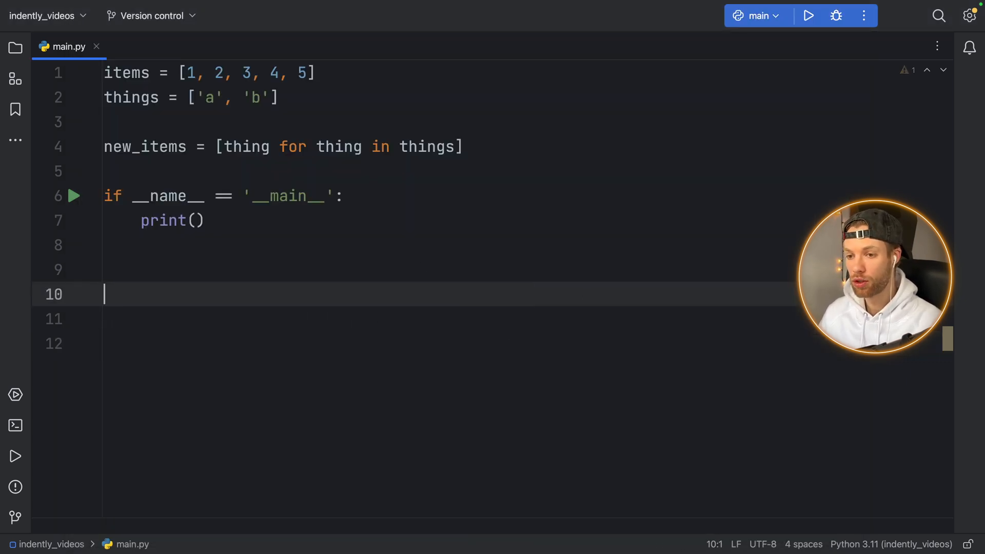
Expand the warning template on line 10 and replace WARNING MESSAGE with DON'T TOUCH THIS
text(war)
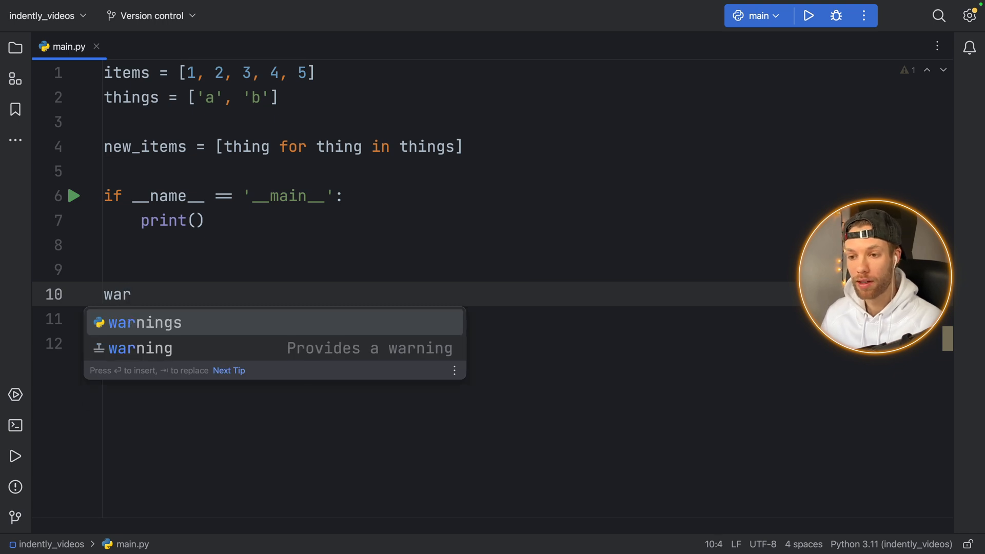
key(Down)
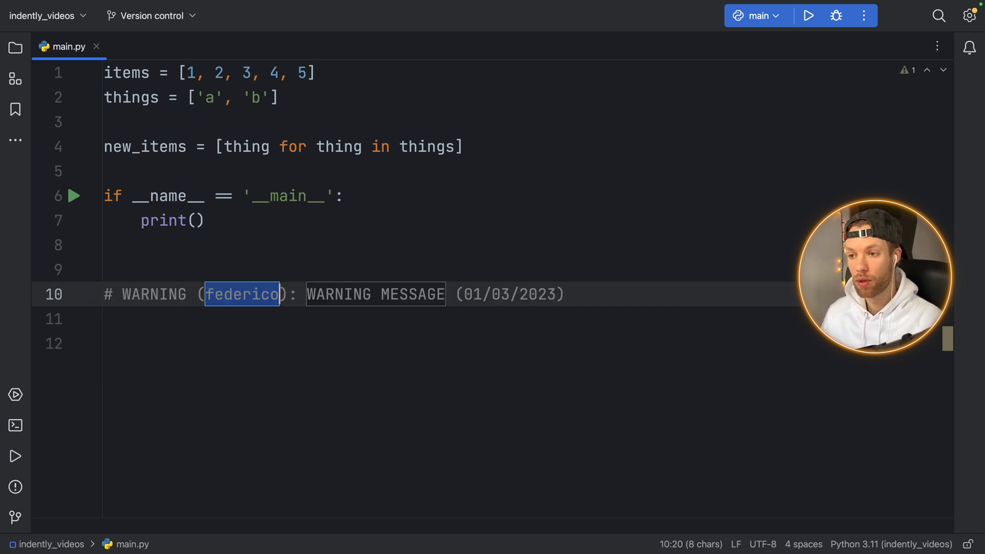
double_click(375, 295)
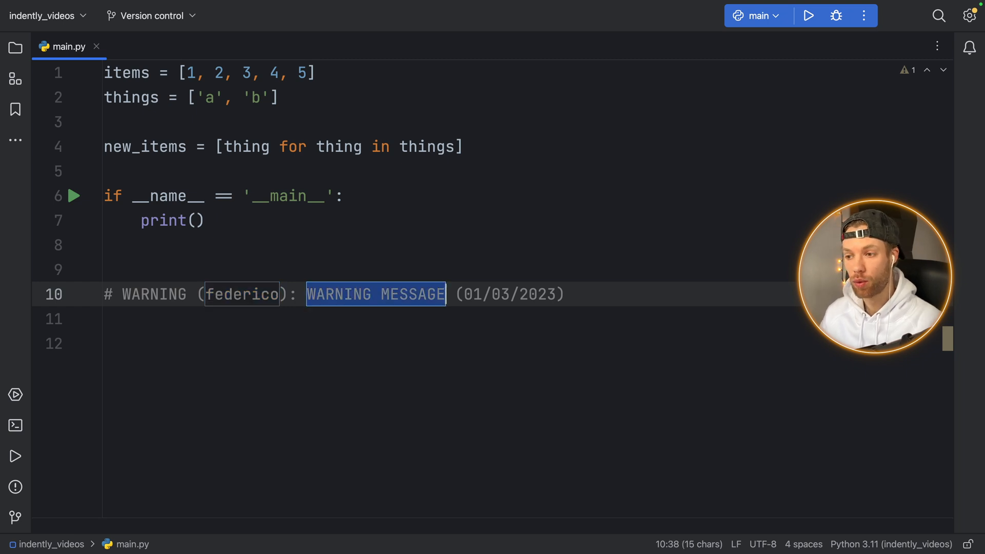
text(D)
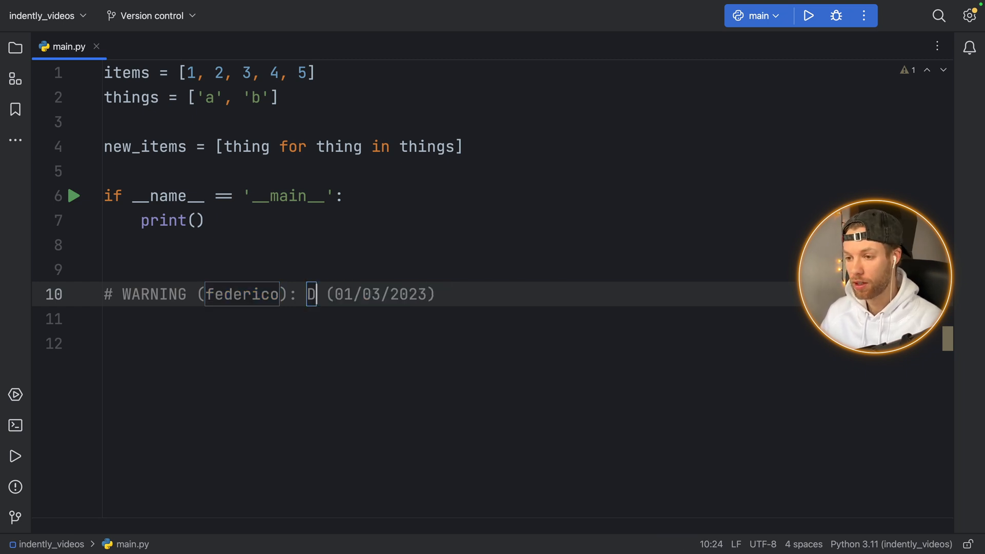
text(ON'T TOUCH)
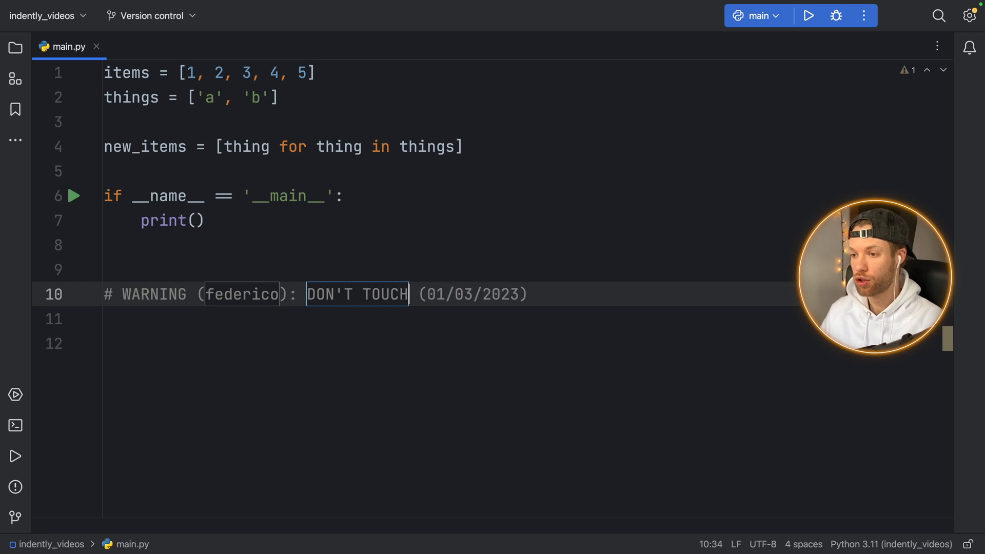
text(THIS)
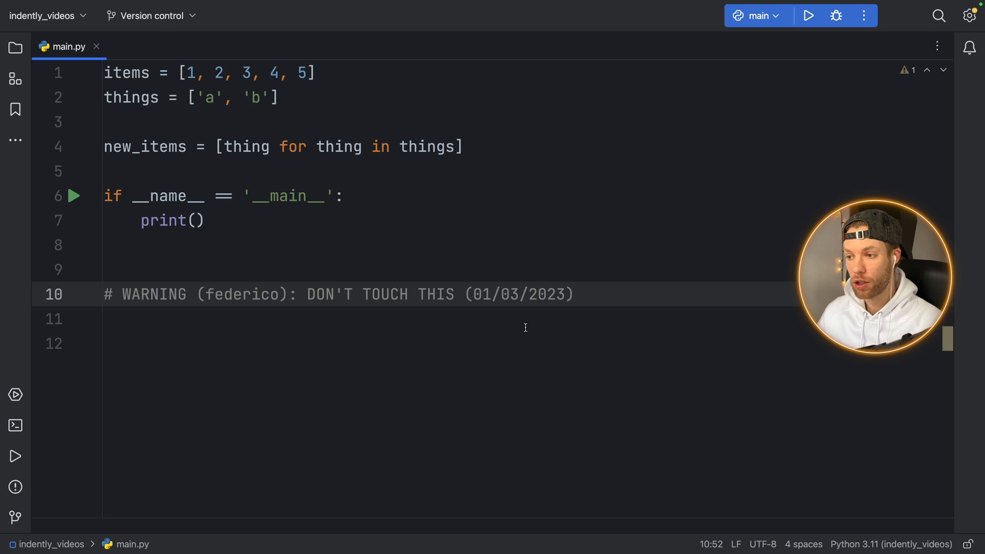
drag(464, 294, 572, 294)
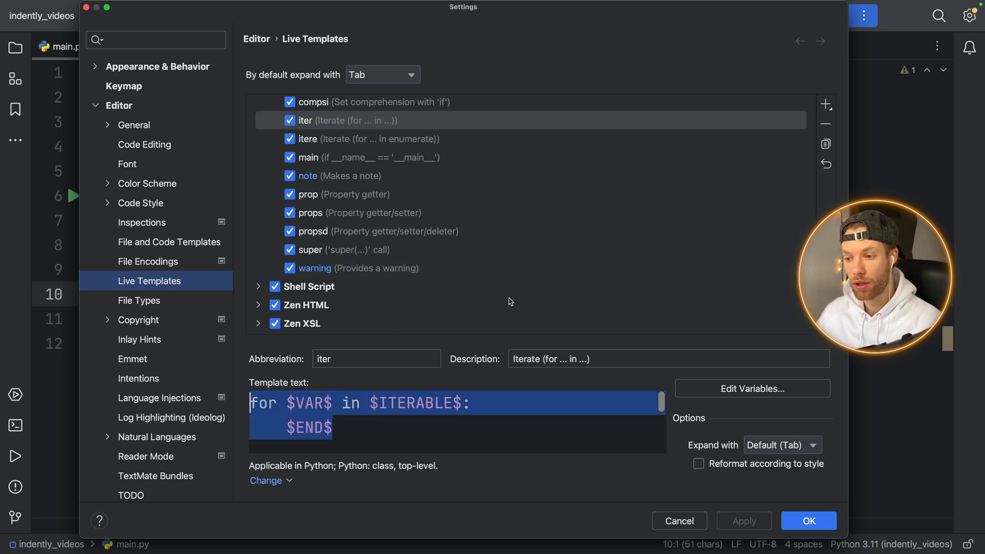
View the iter template's variables and open the ITERABLE variable's expression for editing
click(752, 389)
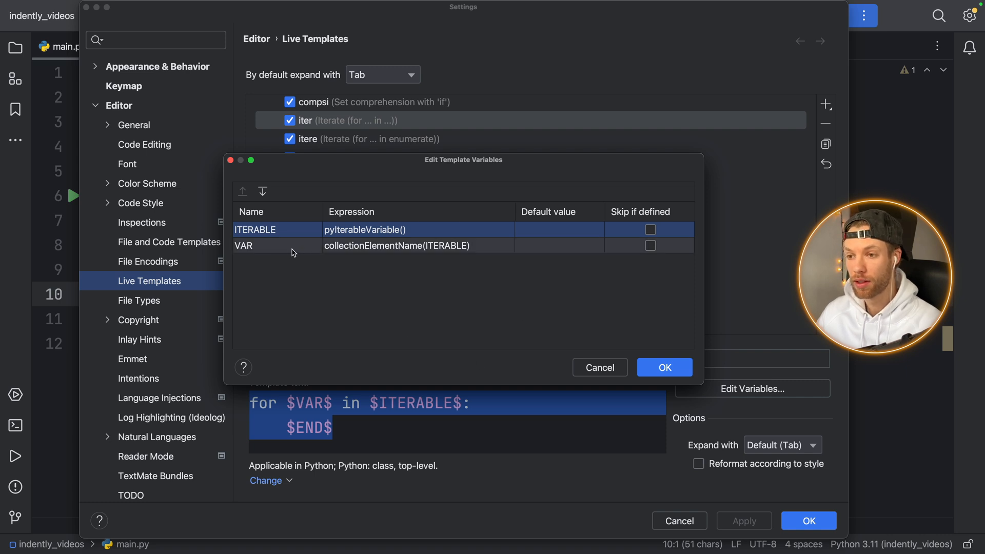
click(664, 367)
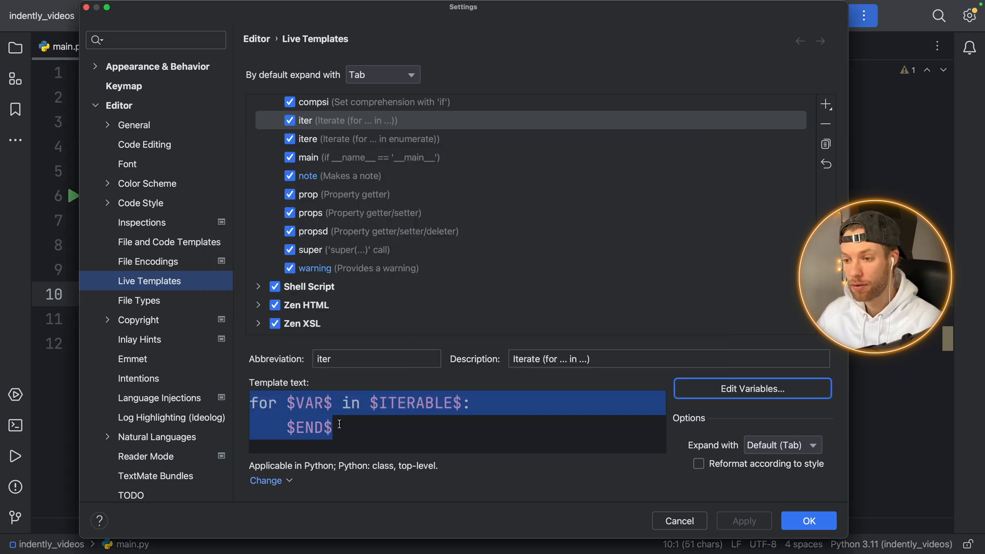
click(458, 403)
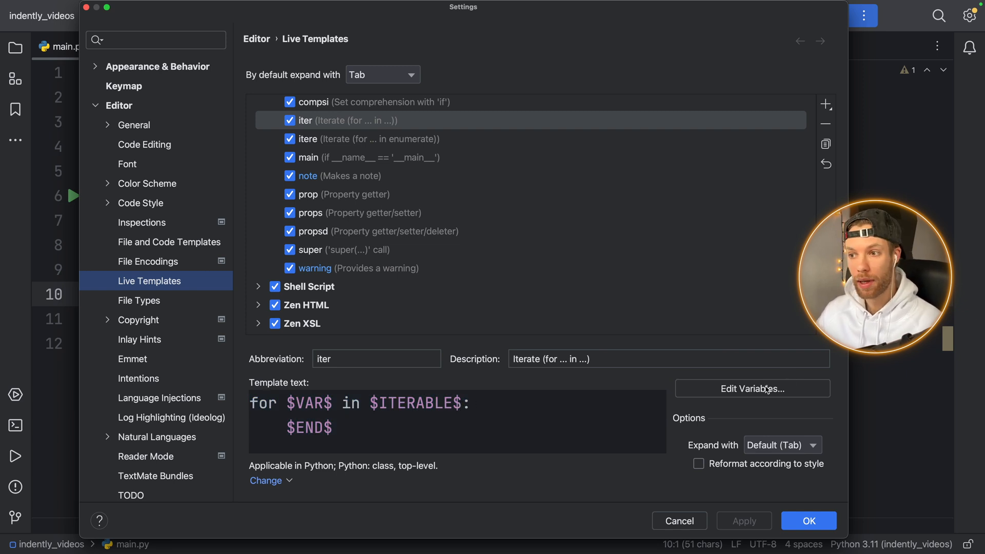
click(752, 388)
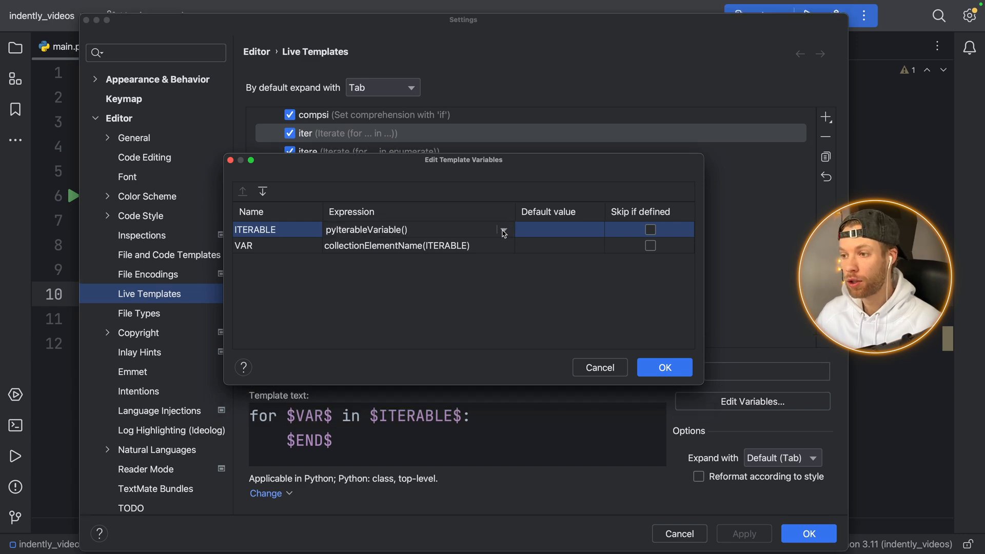
double_click(367, 229)
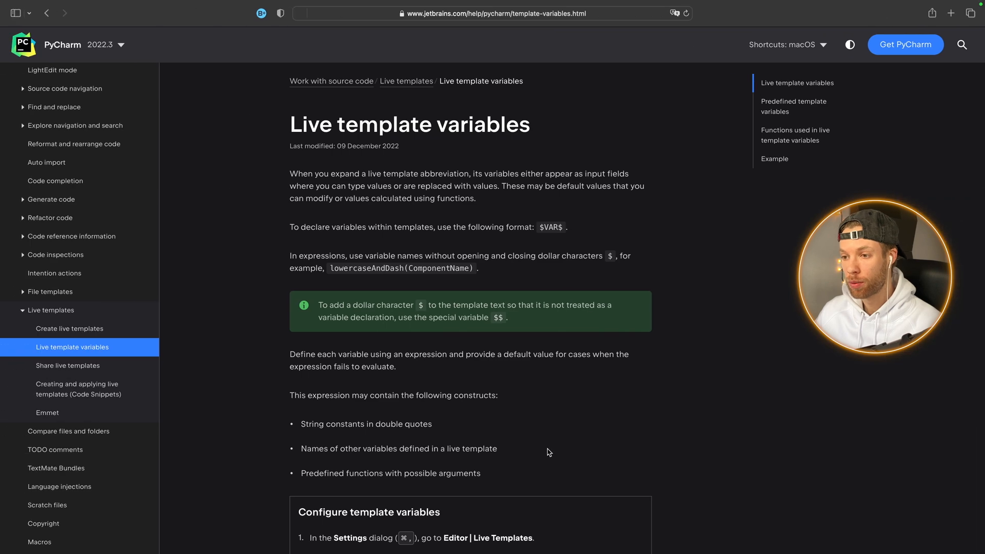
mouse_move(484, 298)
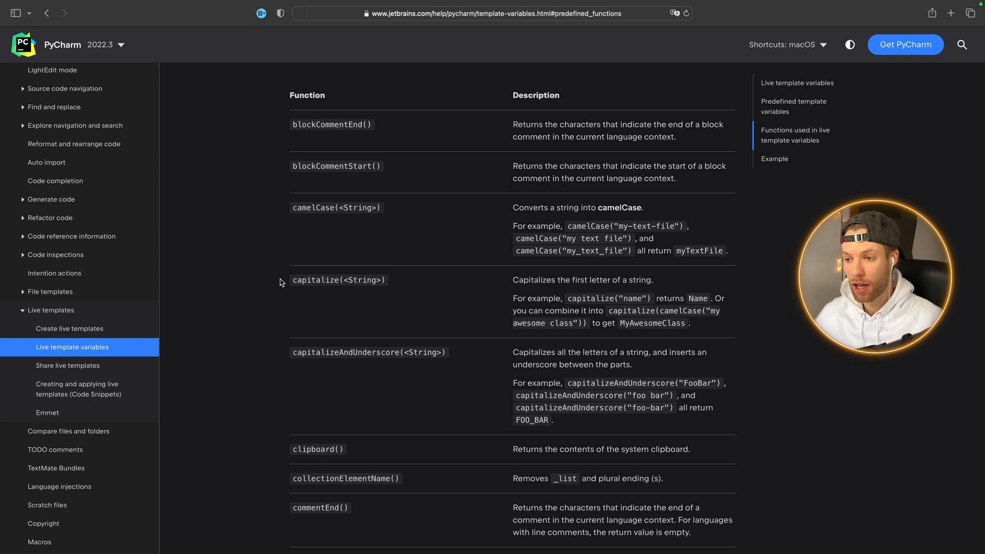
Highlight the capitalize() description in the help page's predefined functions table
drag(512, 279, 619, 280)
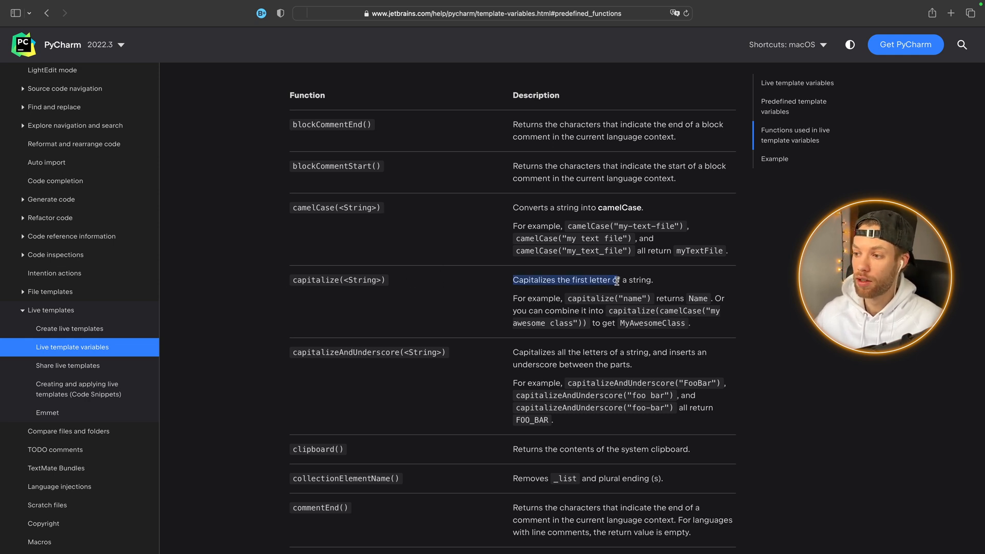
drag(616, 280, 654, 279)
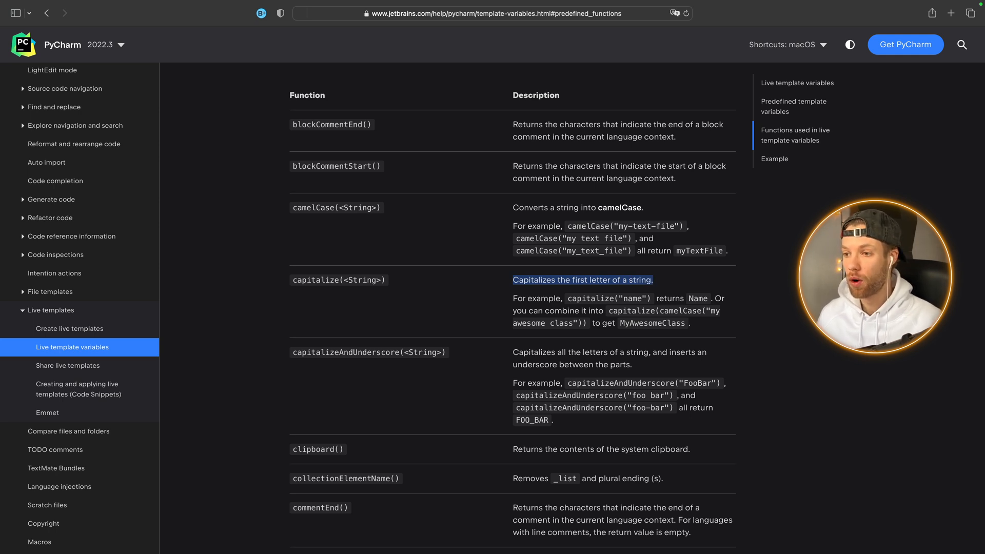
mouse_move(417, 341)
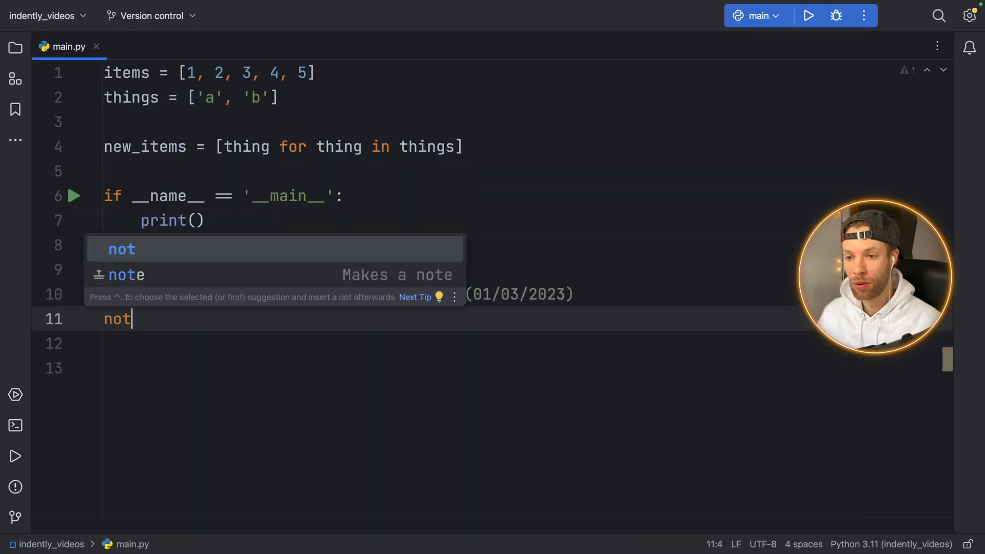
Insert the note live template on line 11 with message text MESSAGE
click(126, 275)
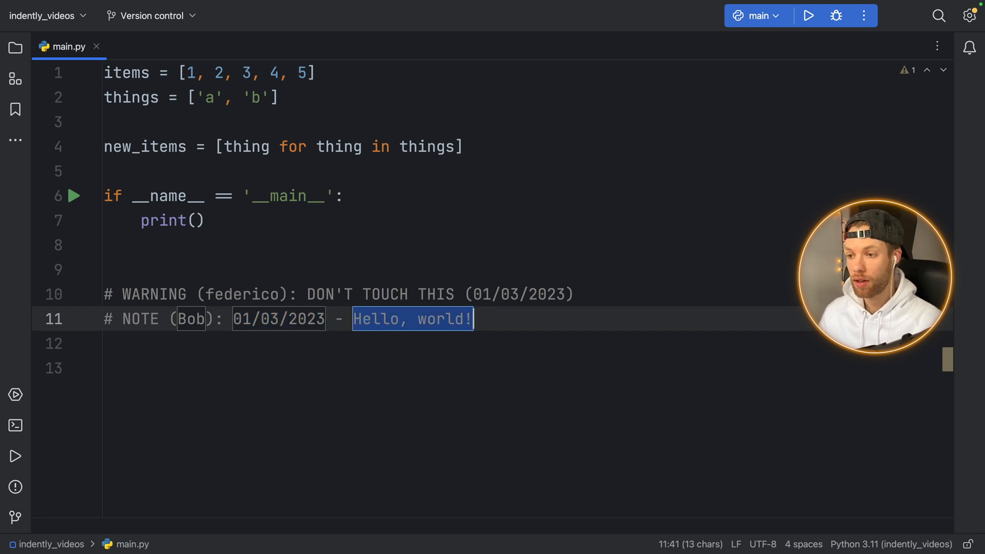
text(MESSAGE)
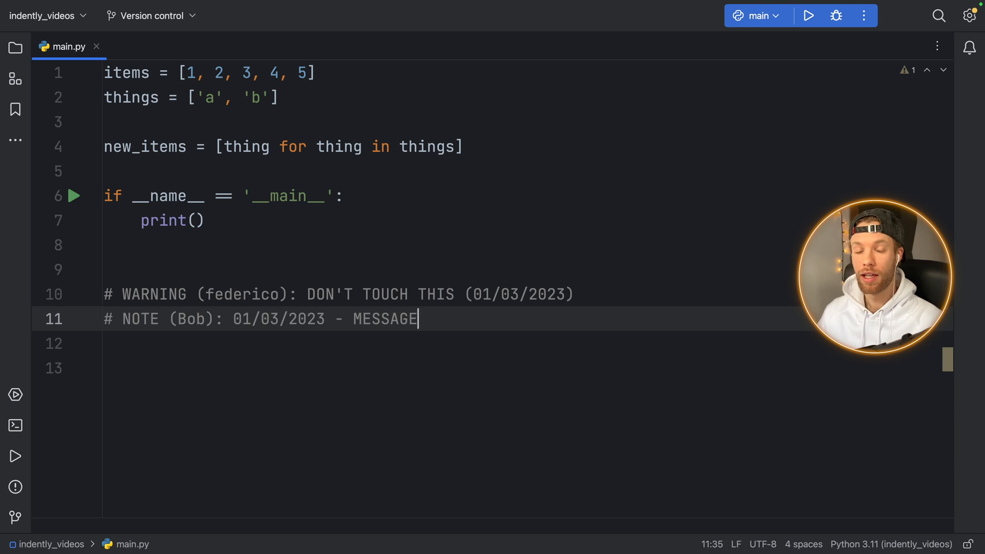
mouse_move(601, 319)
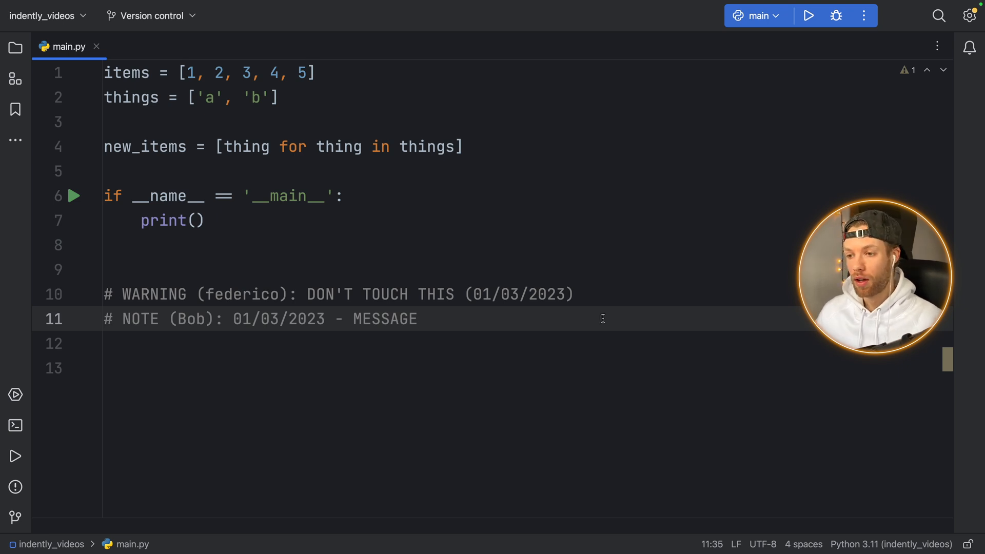